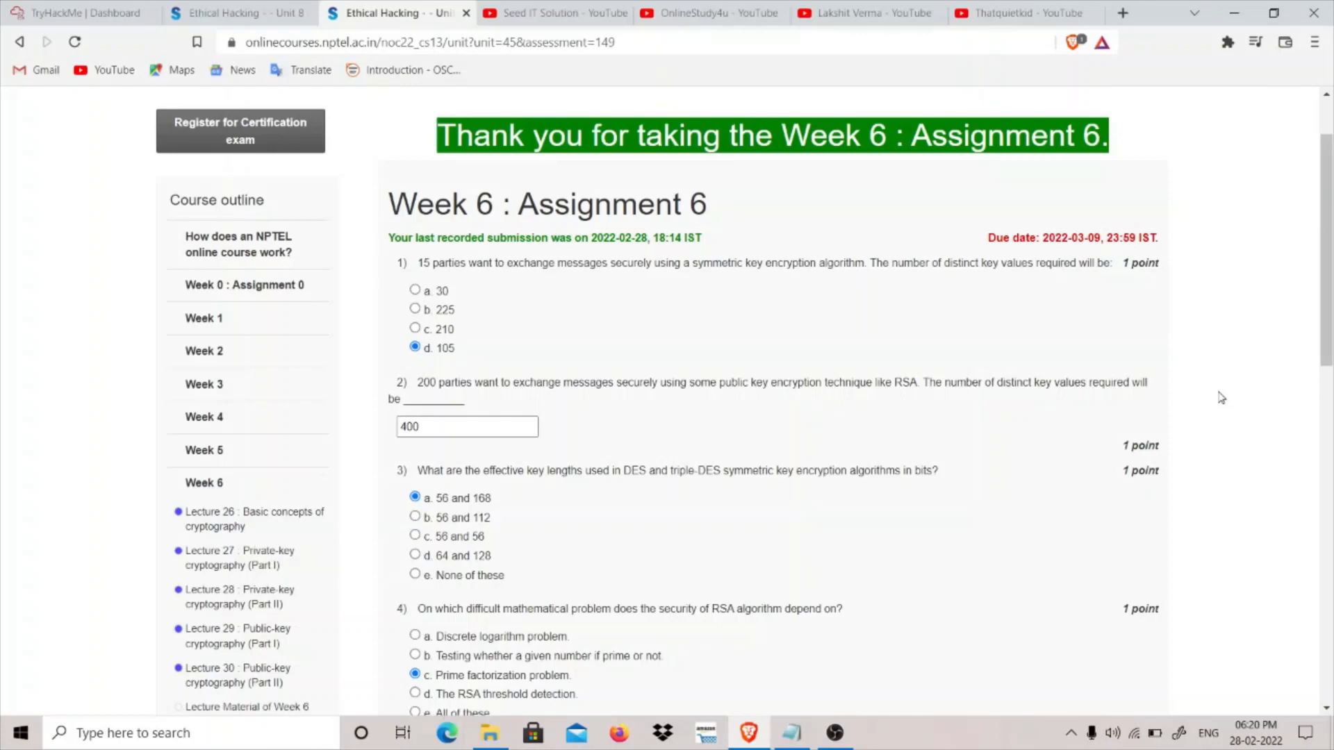
pyautogui.moveTo(622, 379)
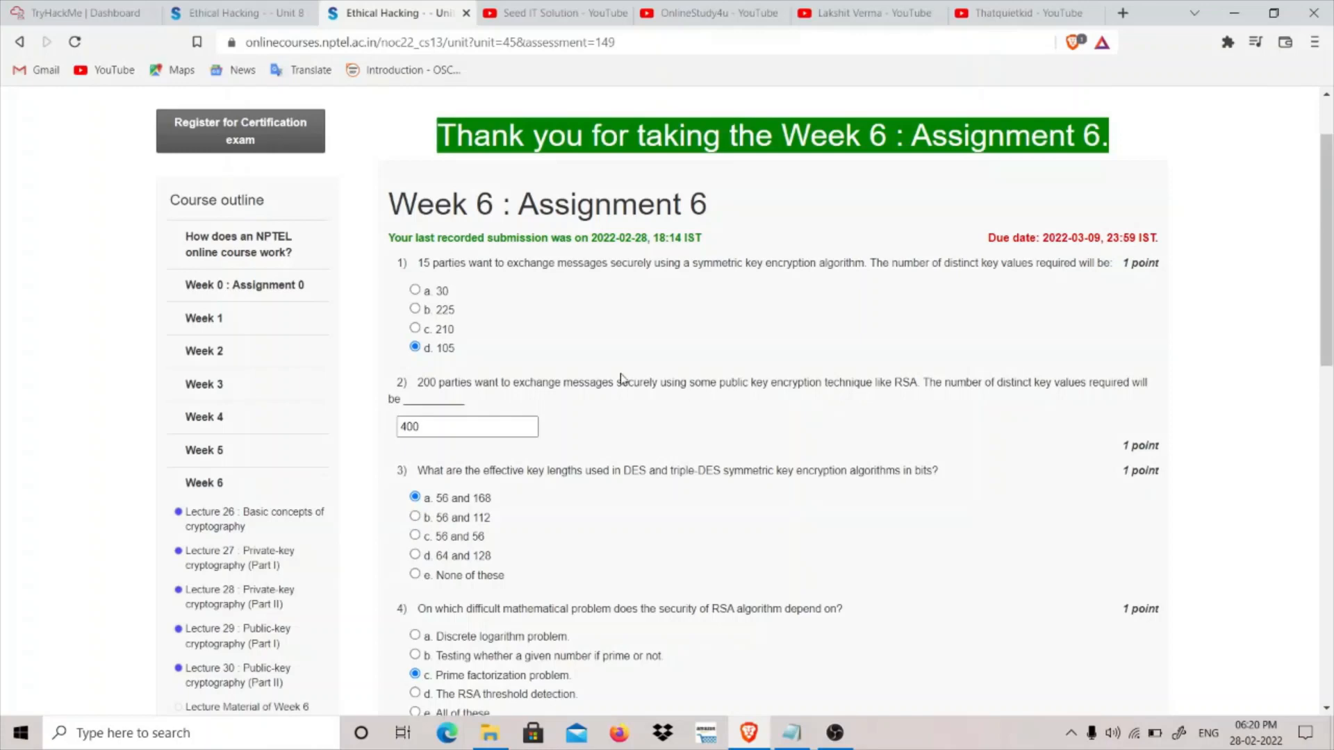
pyautogui.moveTo(608, 394)
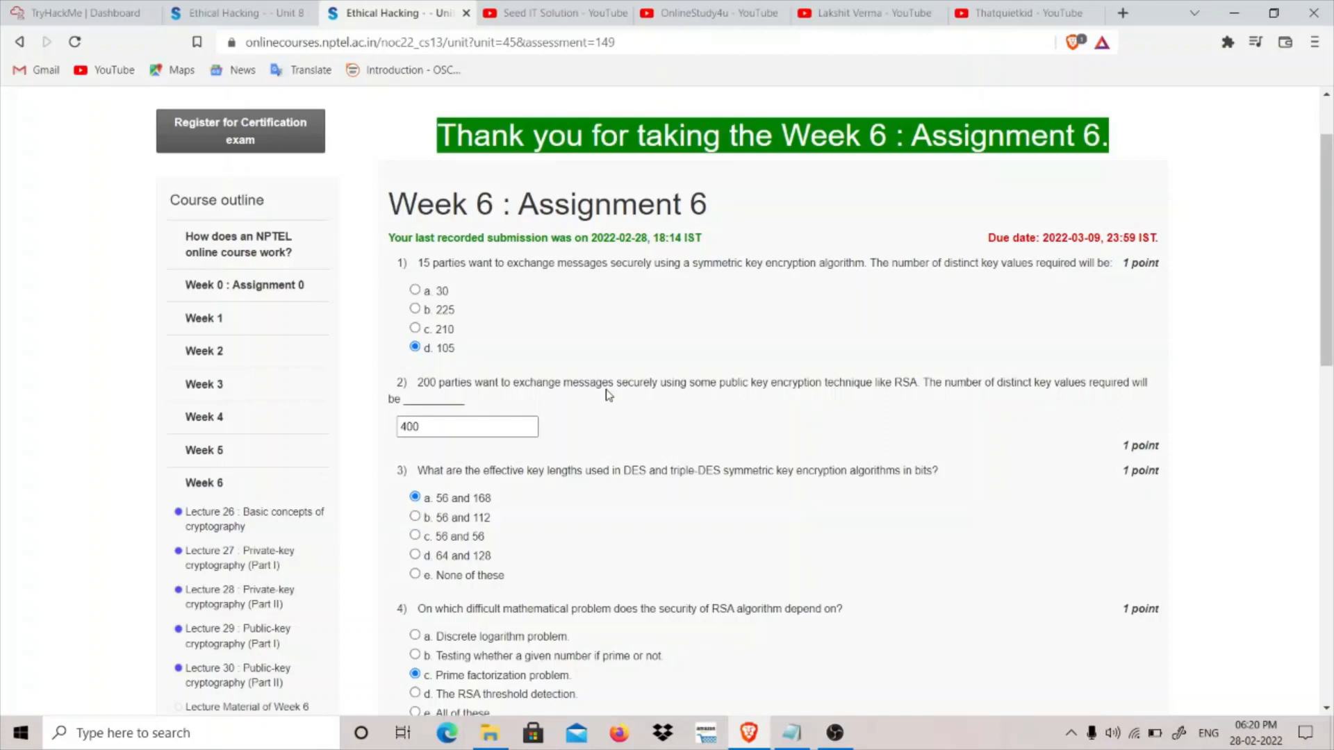
pyautogui.moveTo(781, 395)
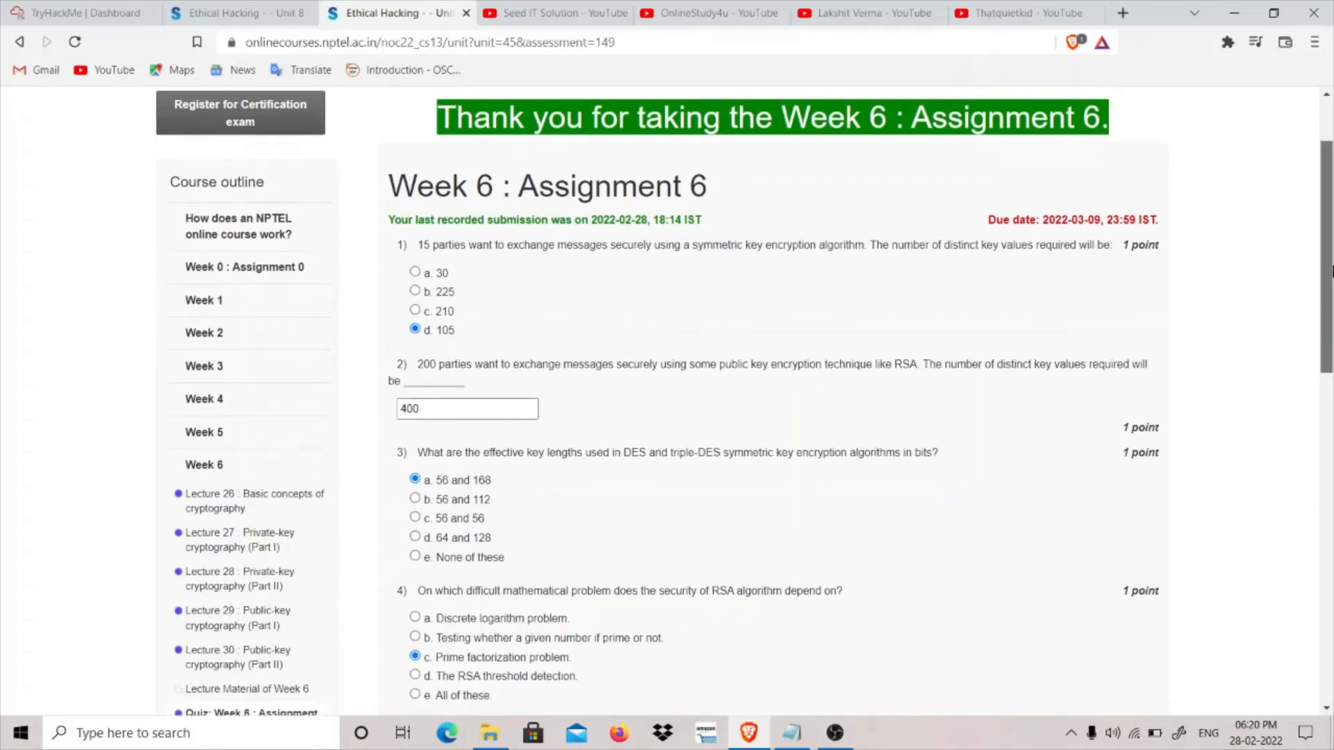
# Step: Scroll through questions 6 to 9, checking answers like Authentication and Receiver's public key
pyautogui.scroll(-3)
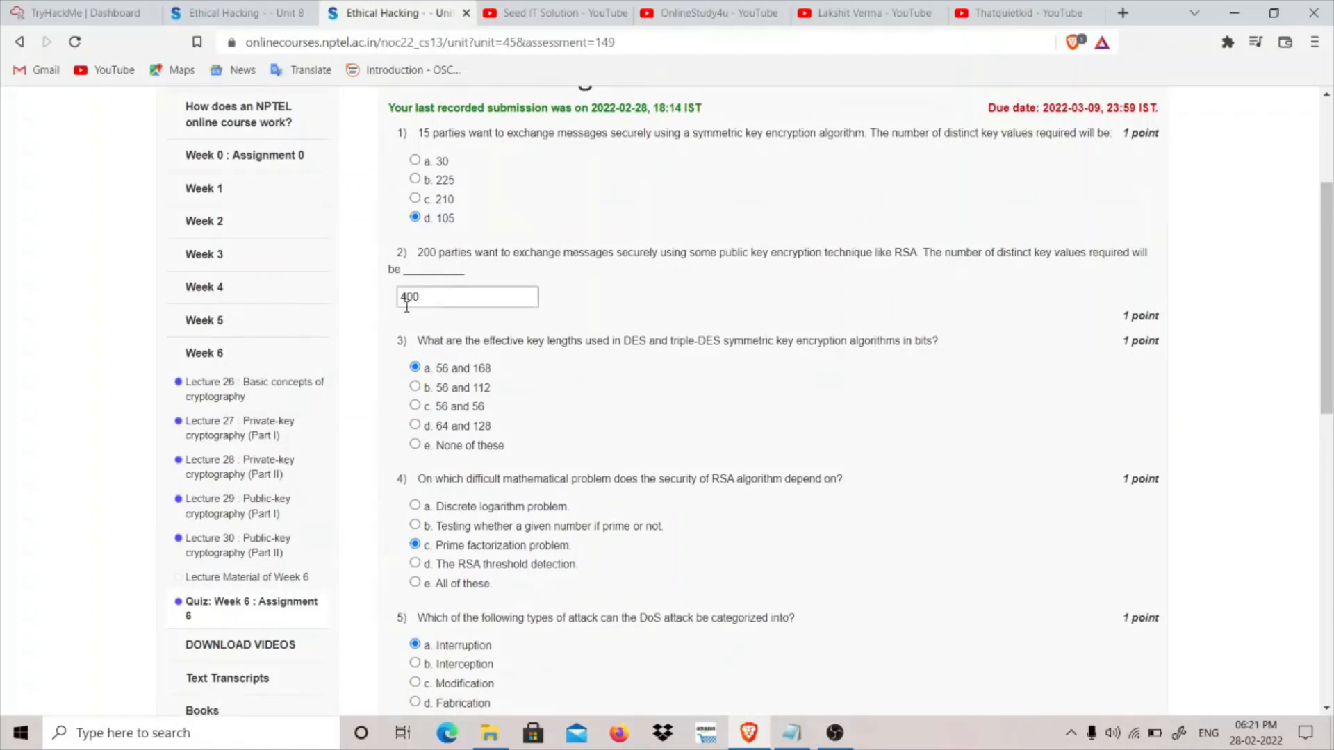
pyautogui.scroll(-3)
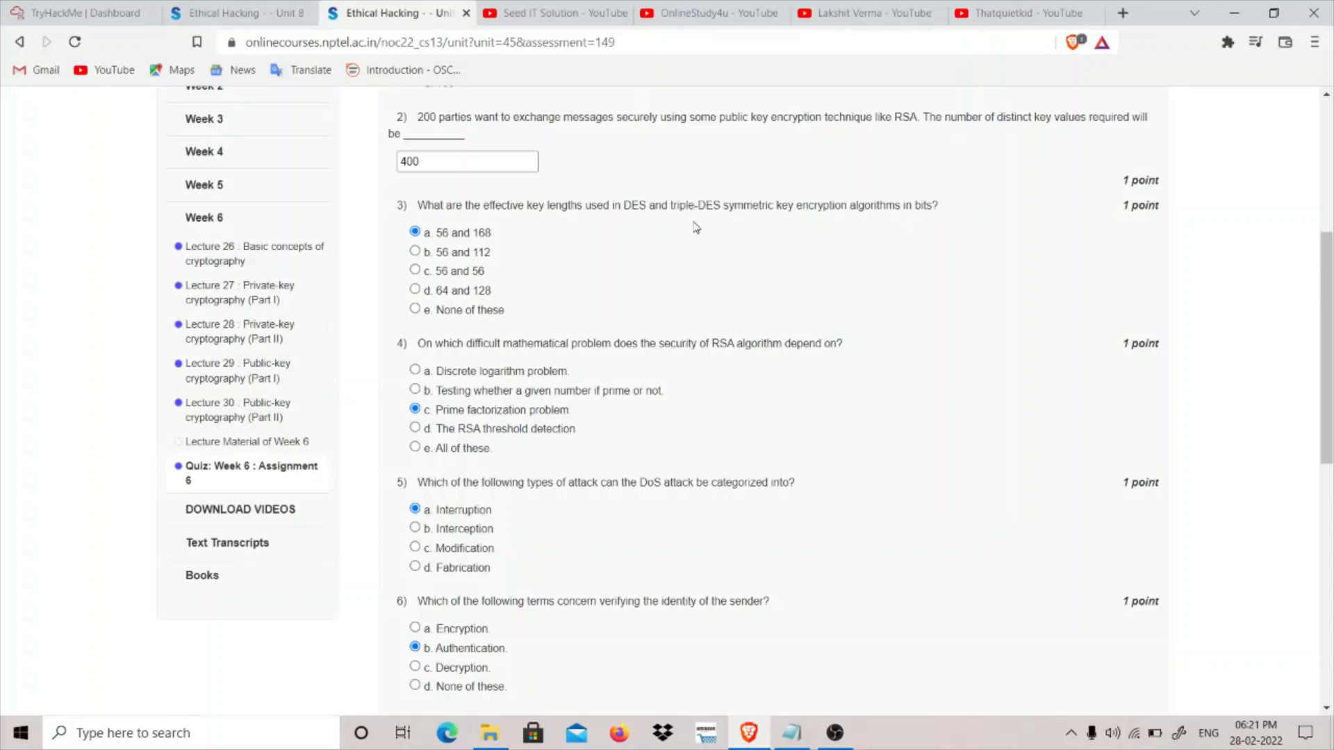
pyautogui.moveTo(765, 219)
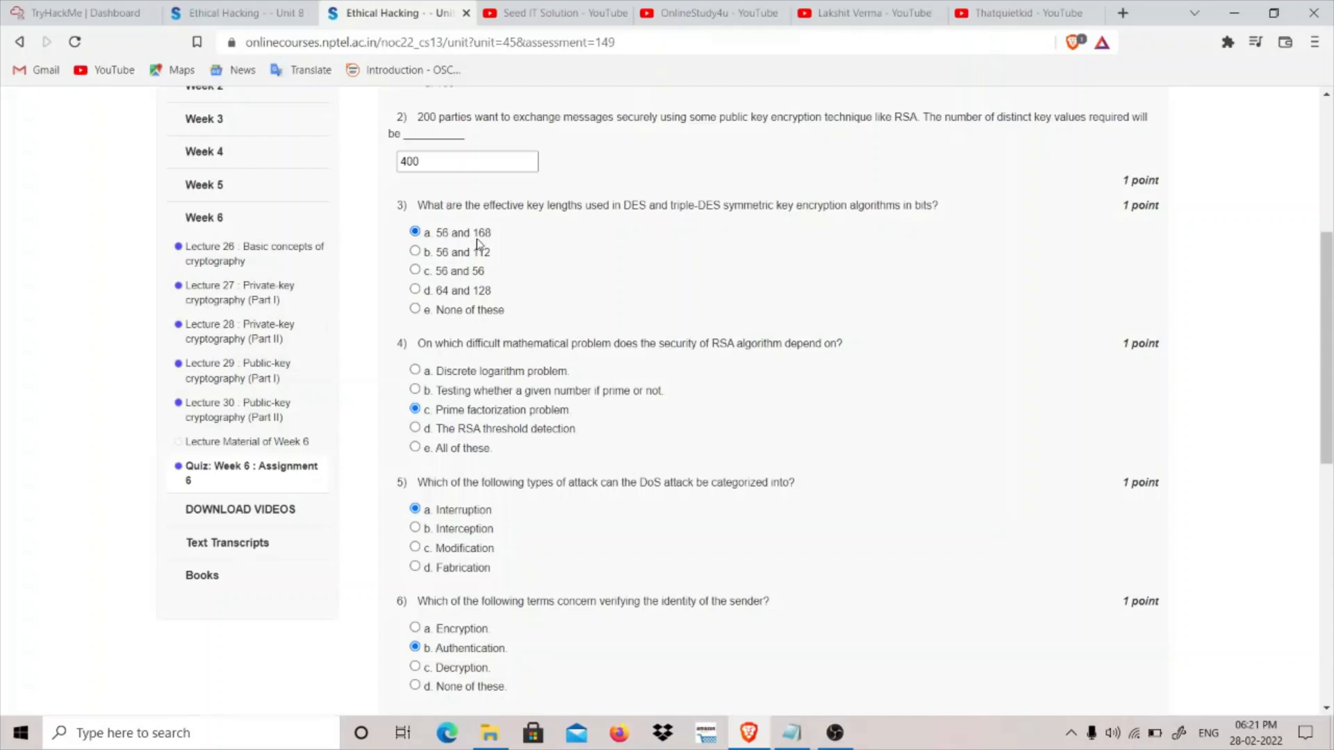
pyautogui.scroll(-3)
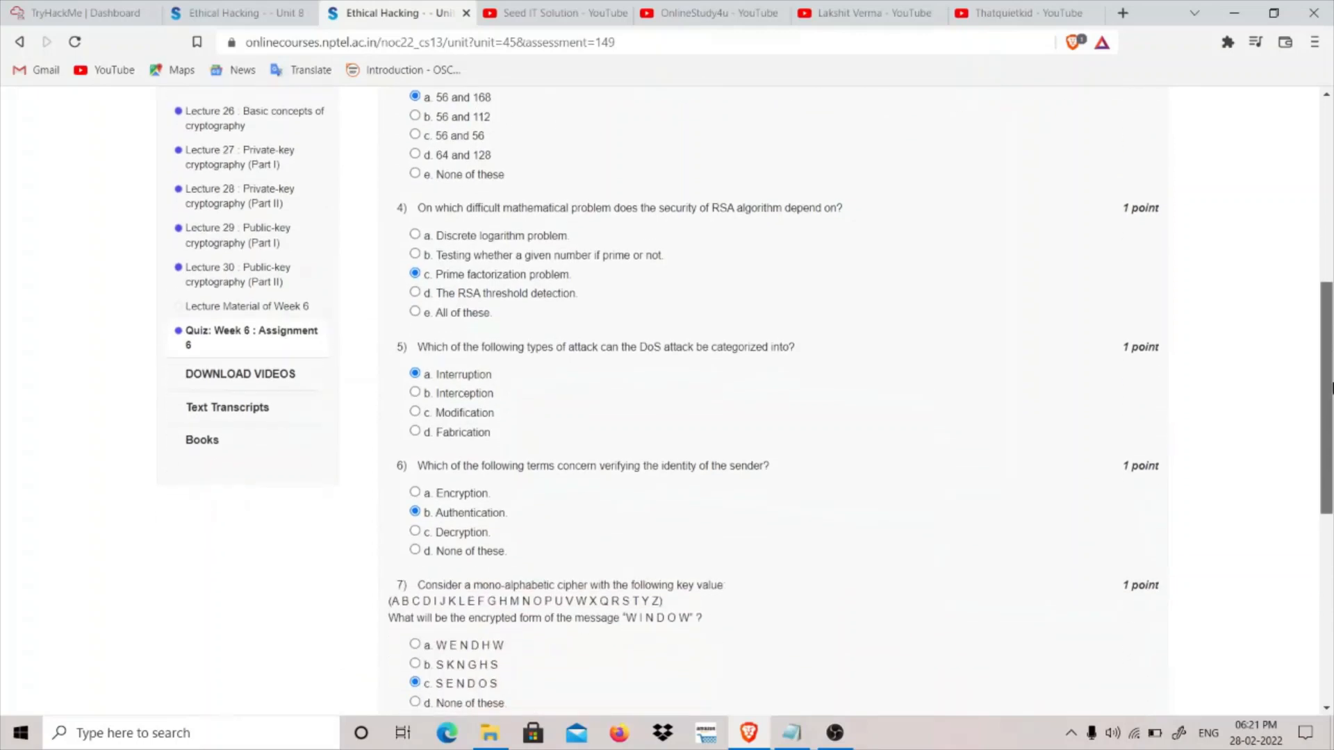
pyautogui.scroll(-3)
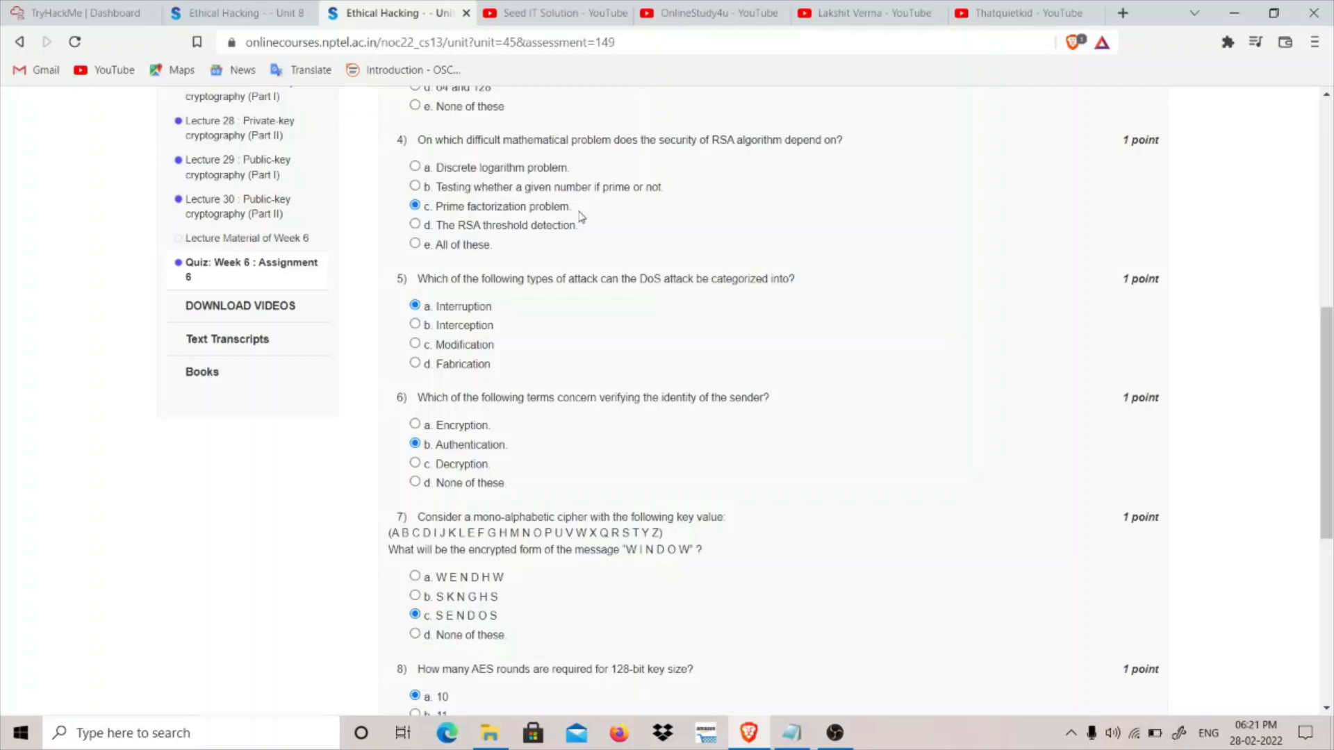
pyautogui.moveTo(443, 185)
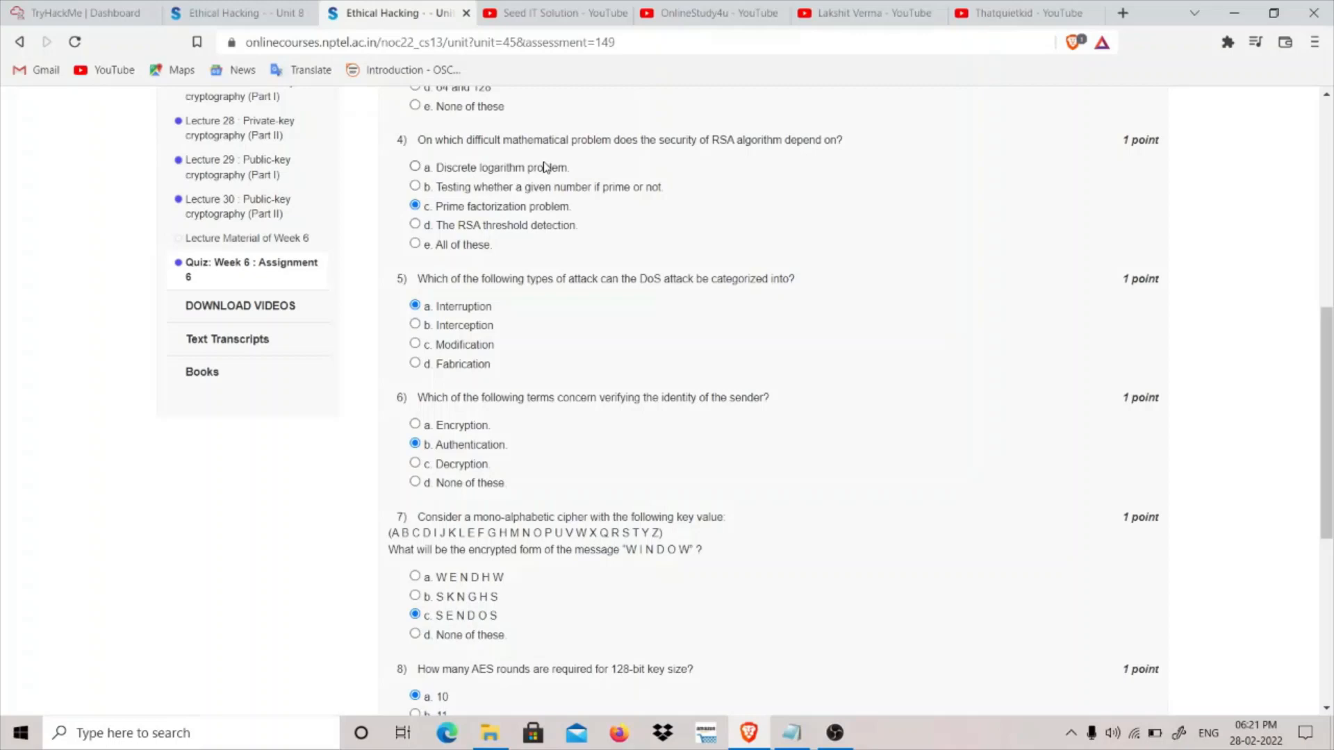
pyautogui.moveTo(493, 186)
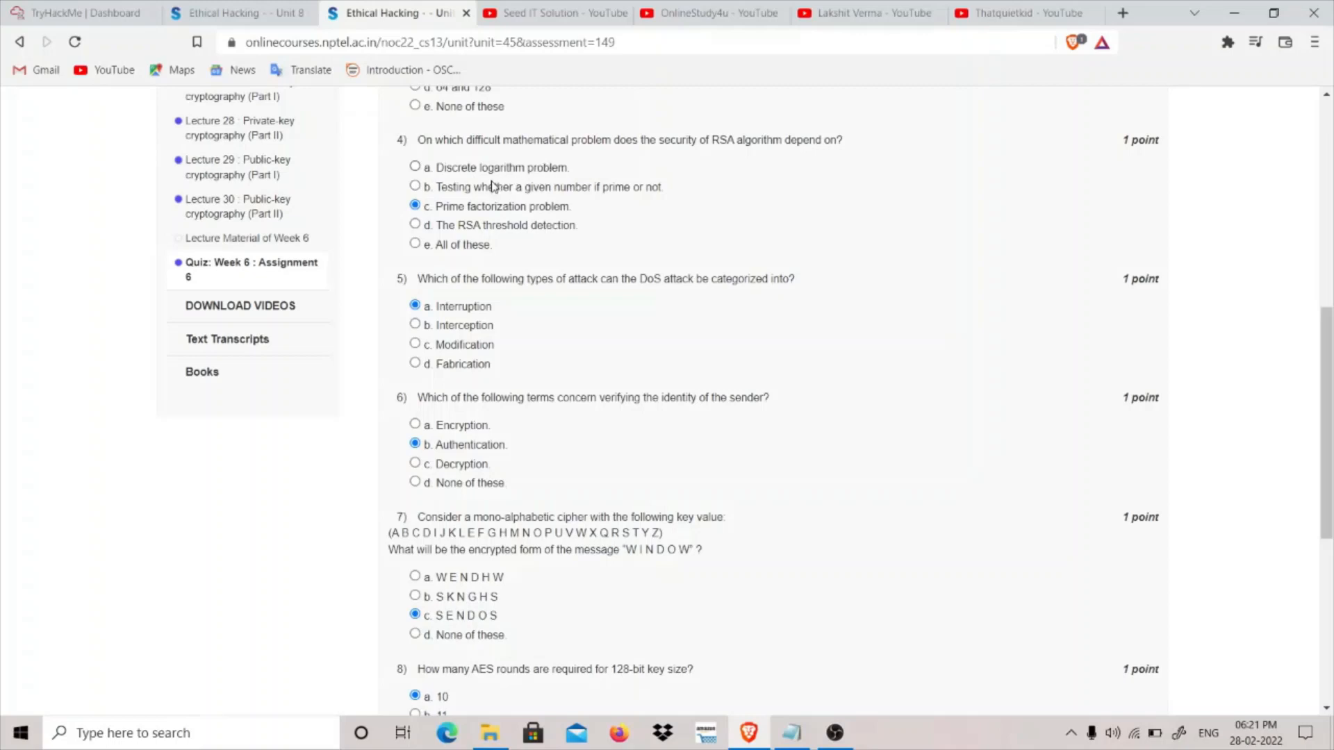
pyautogui.moveTo(440, 223)
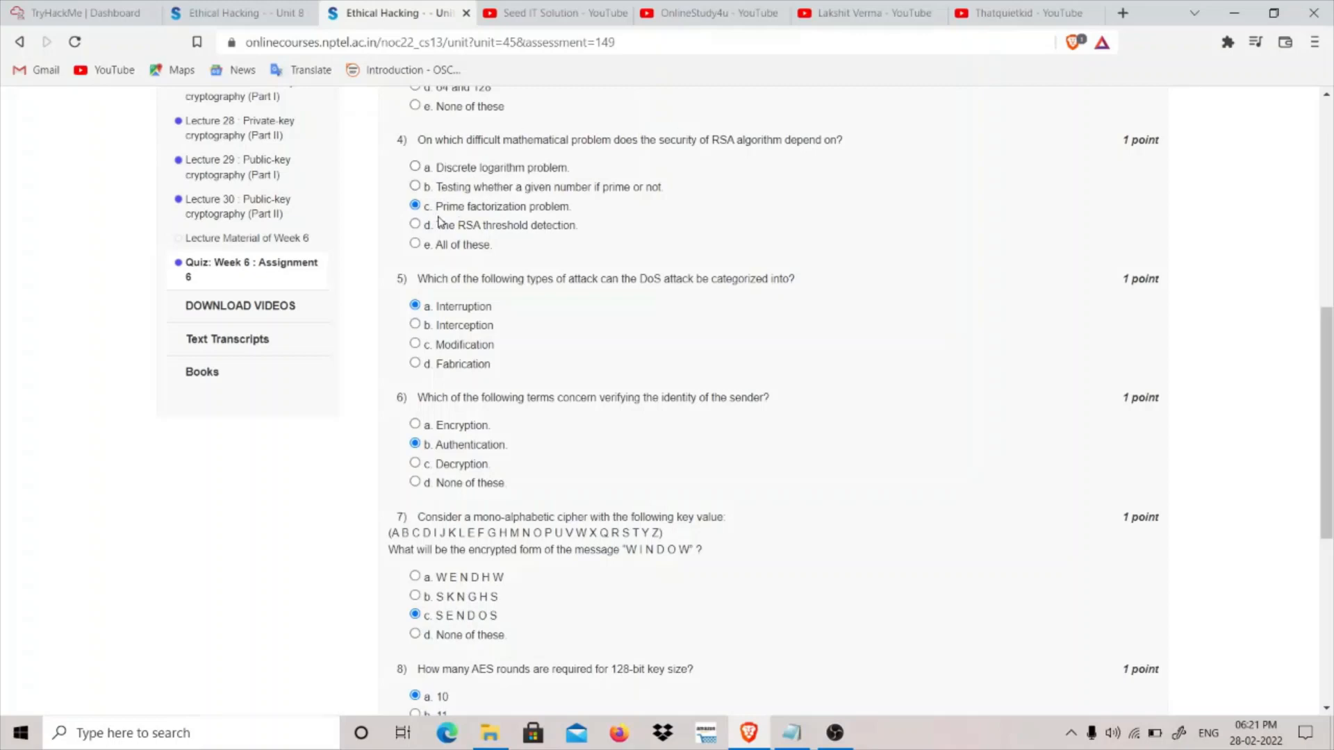
pyautogui.moveTo(535, 156)
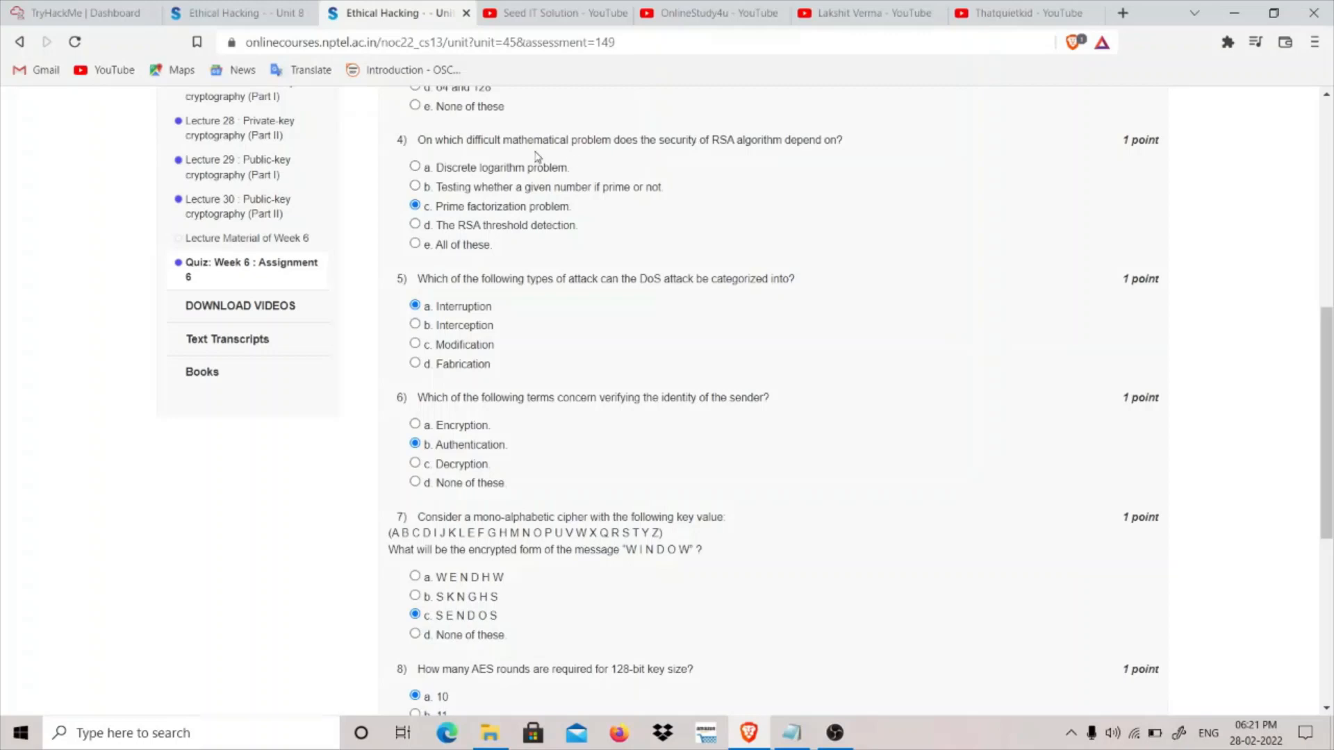
pyautogui.moveTo(1146, 207)
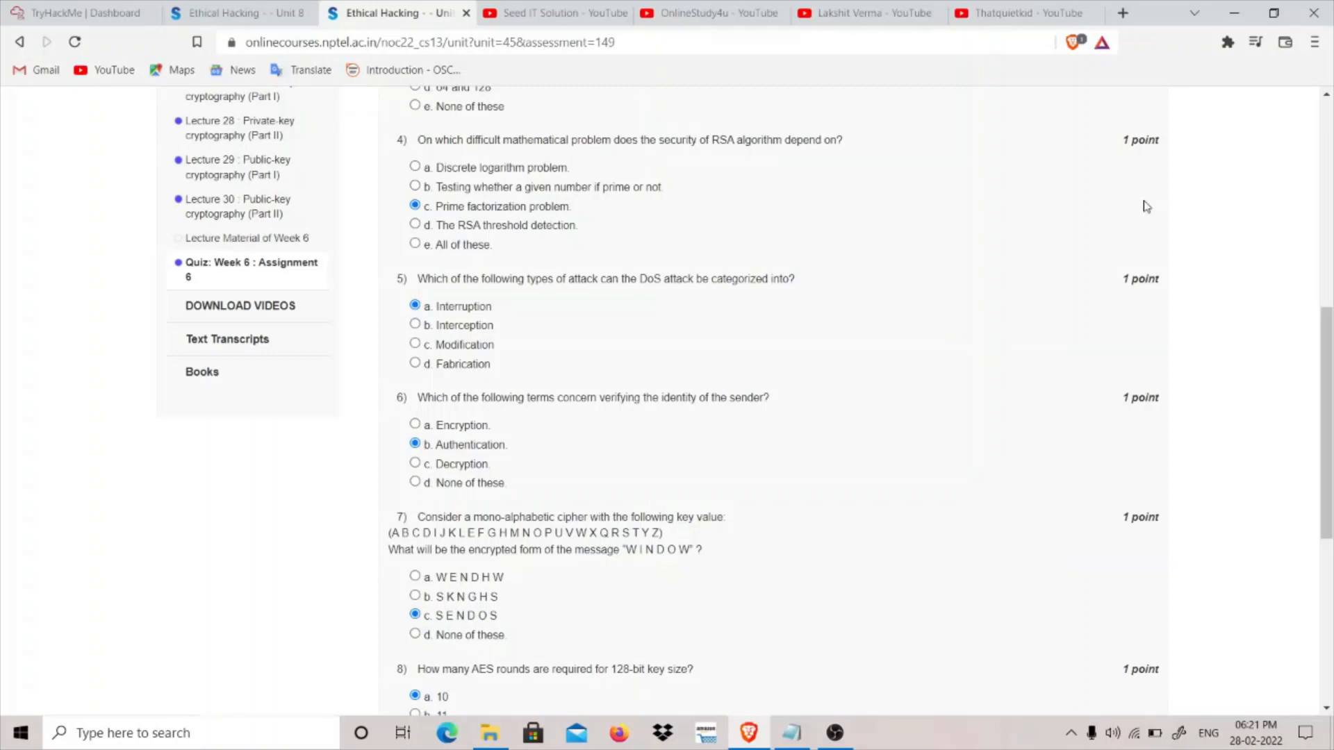
pyautogui.scroll(-3)
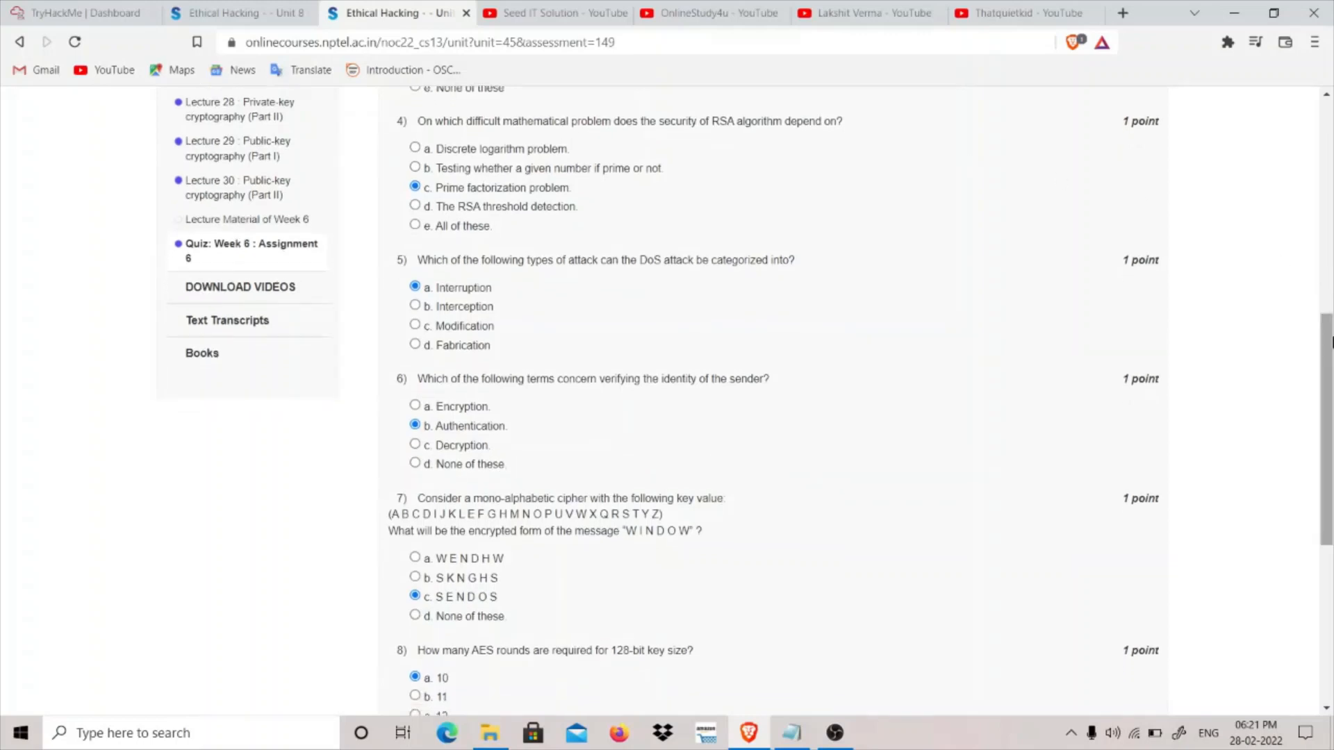
pyautogui.scroll(-3)
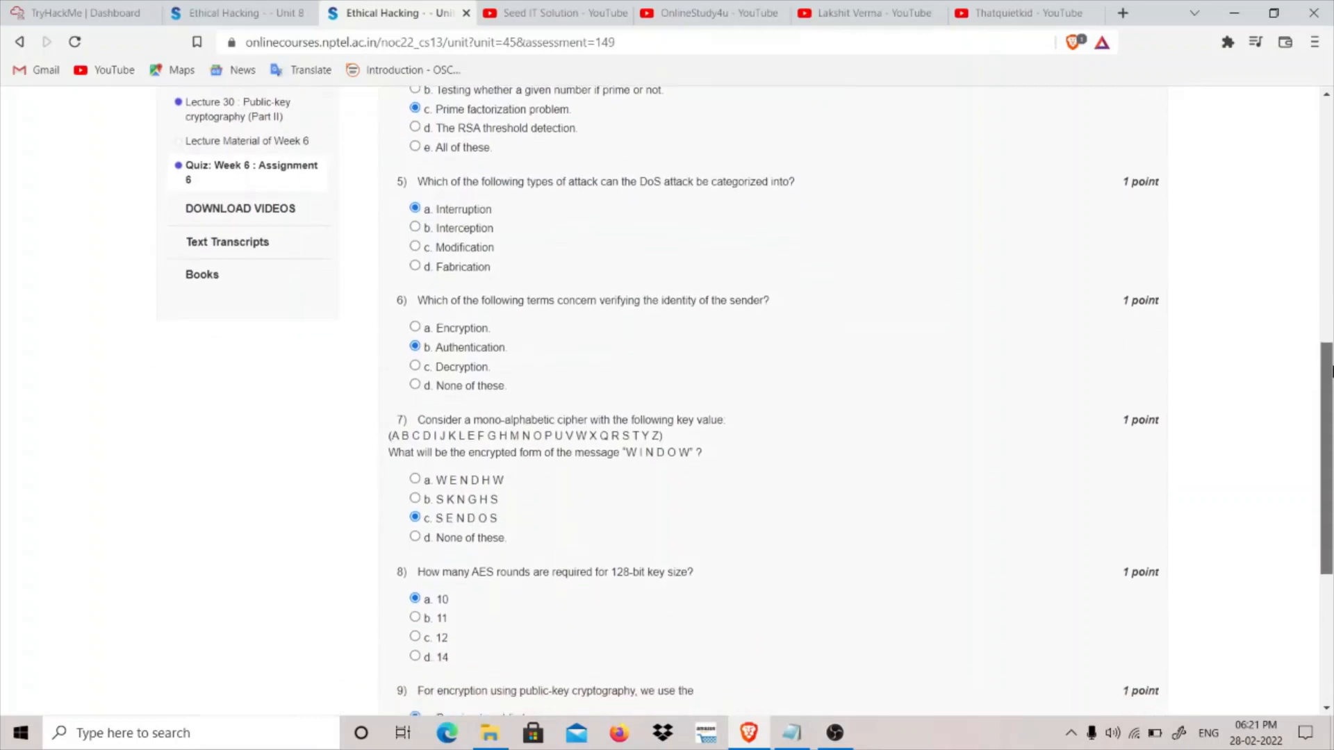
pyautogui.scroll(-3)
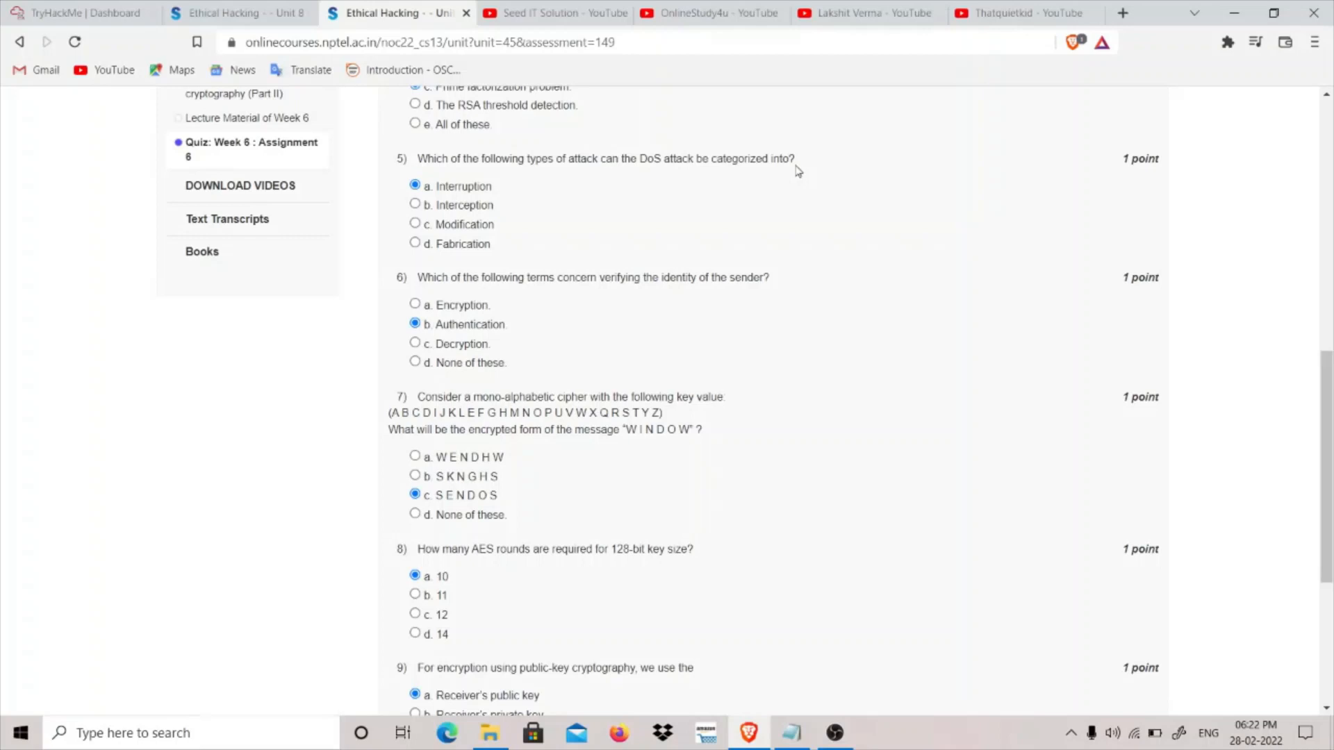
pyautogui.moveTo(675, 187)
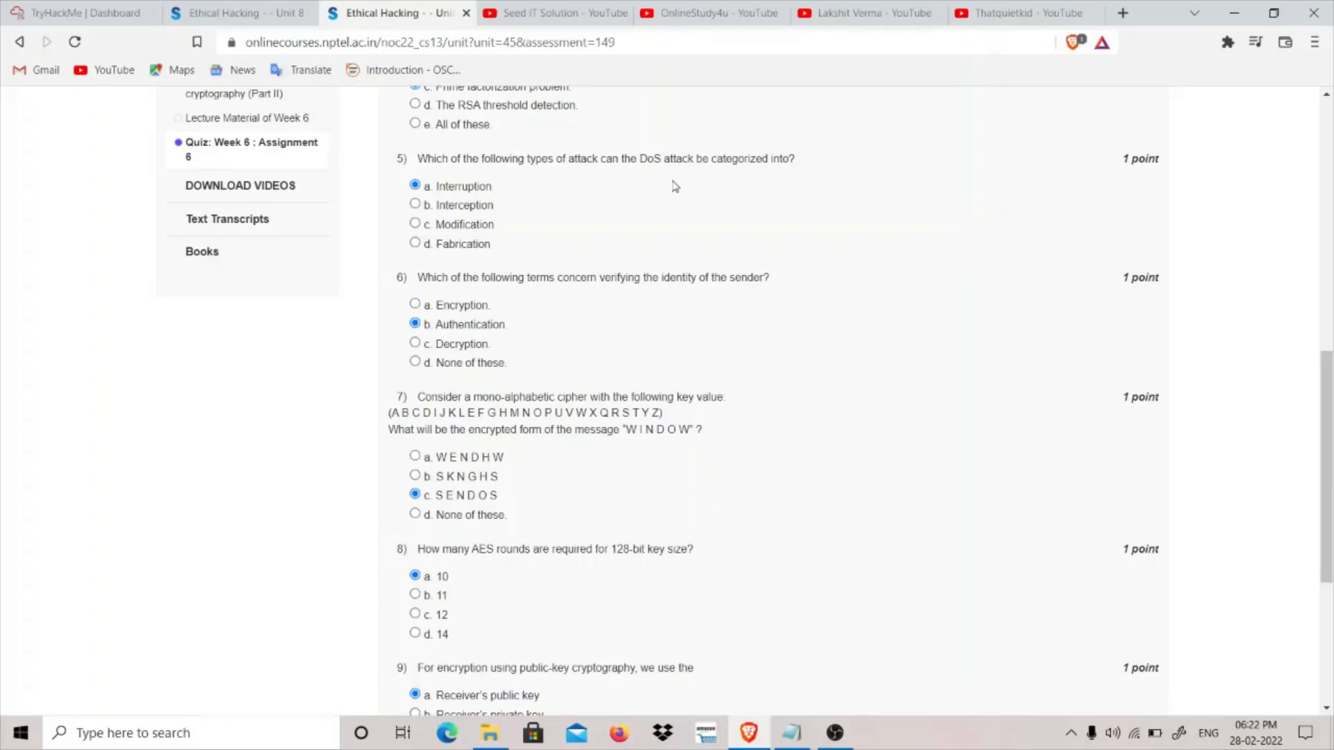
pyautogui.moveTo(608, 291)
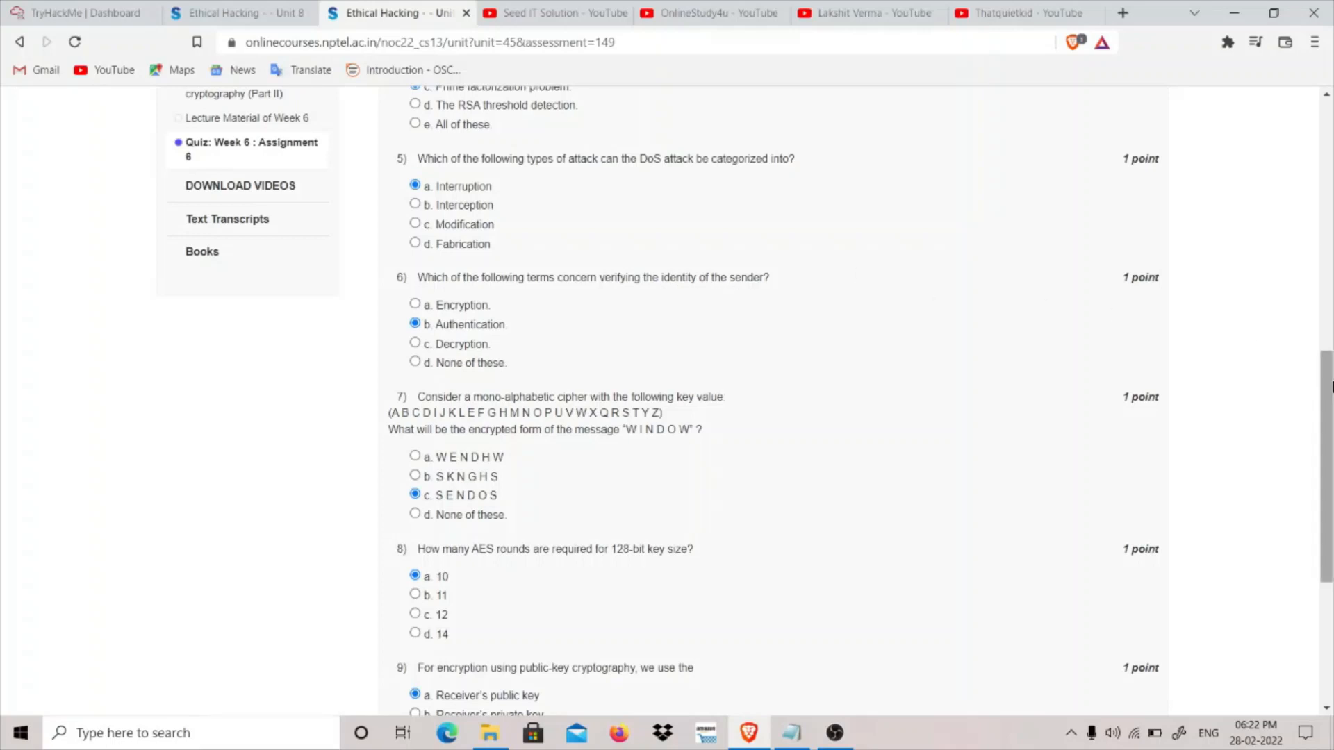
pyautogui.scroll(-3)
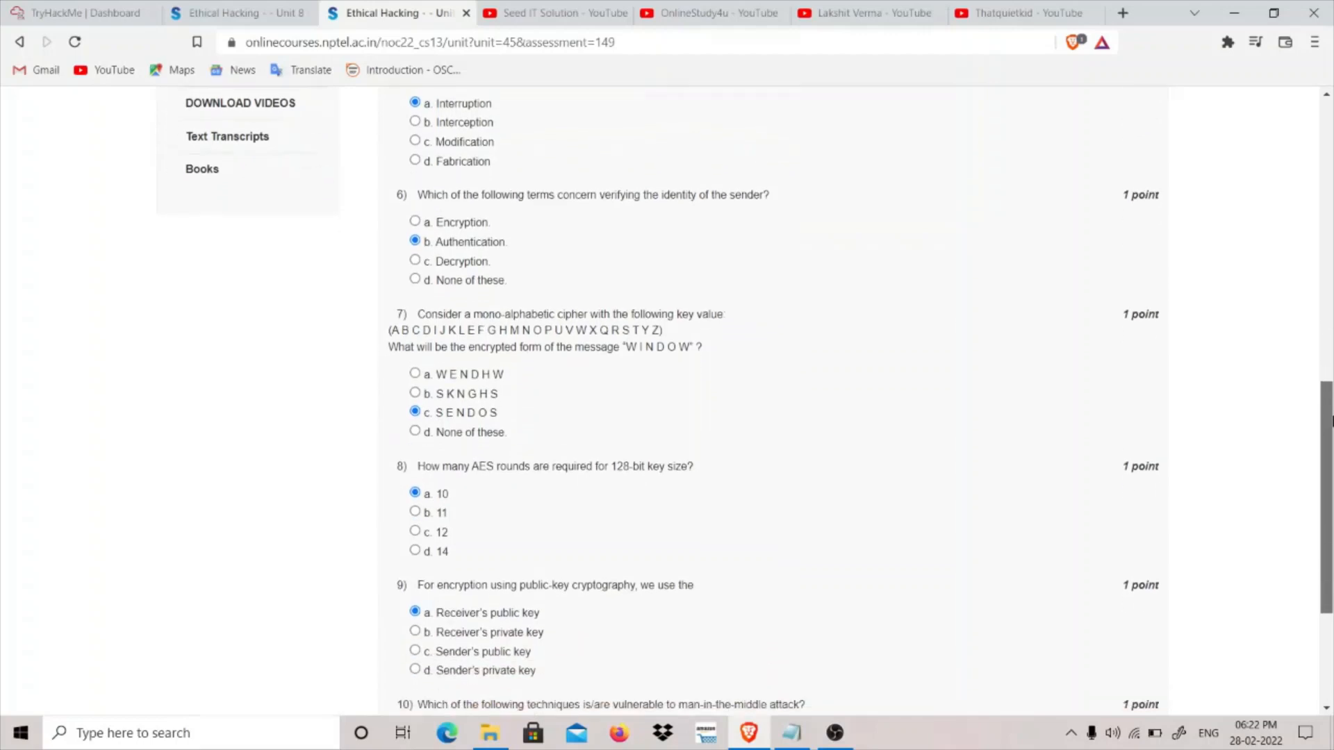
# Step: Scroll to question 10 to confirm Diffie-Hellman key exchange is selected
pyautogui.scroll(-3)
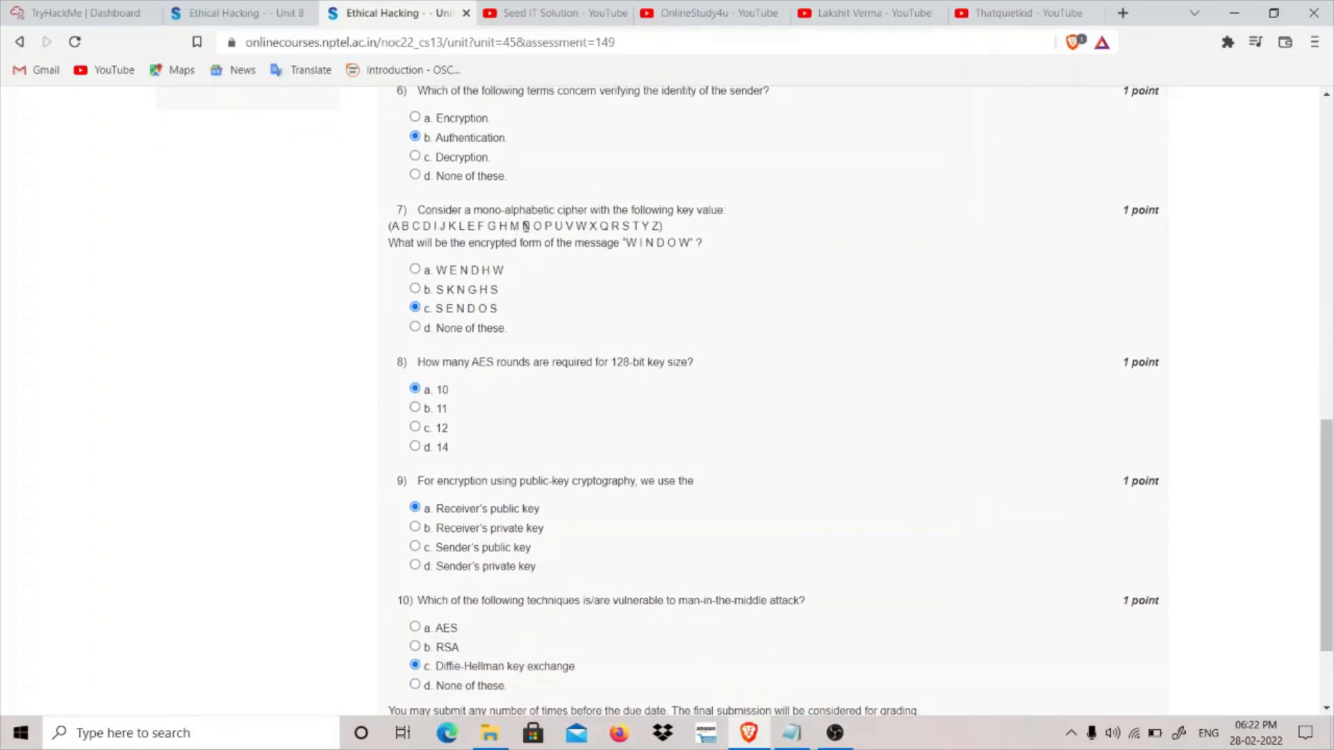
pyautogui.moveTo(731, 221)
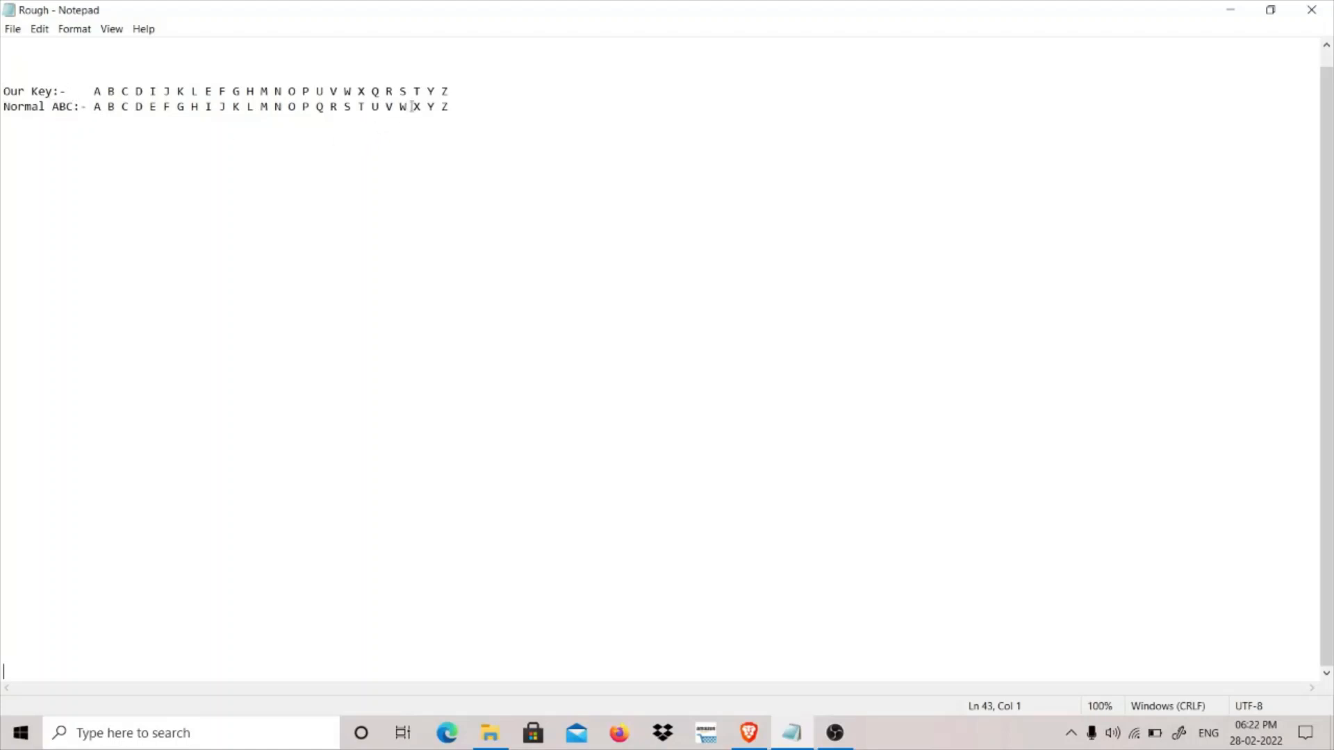
pyautogui.moveTo(243, 94)
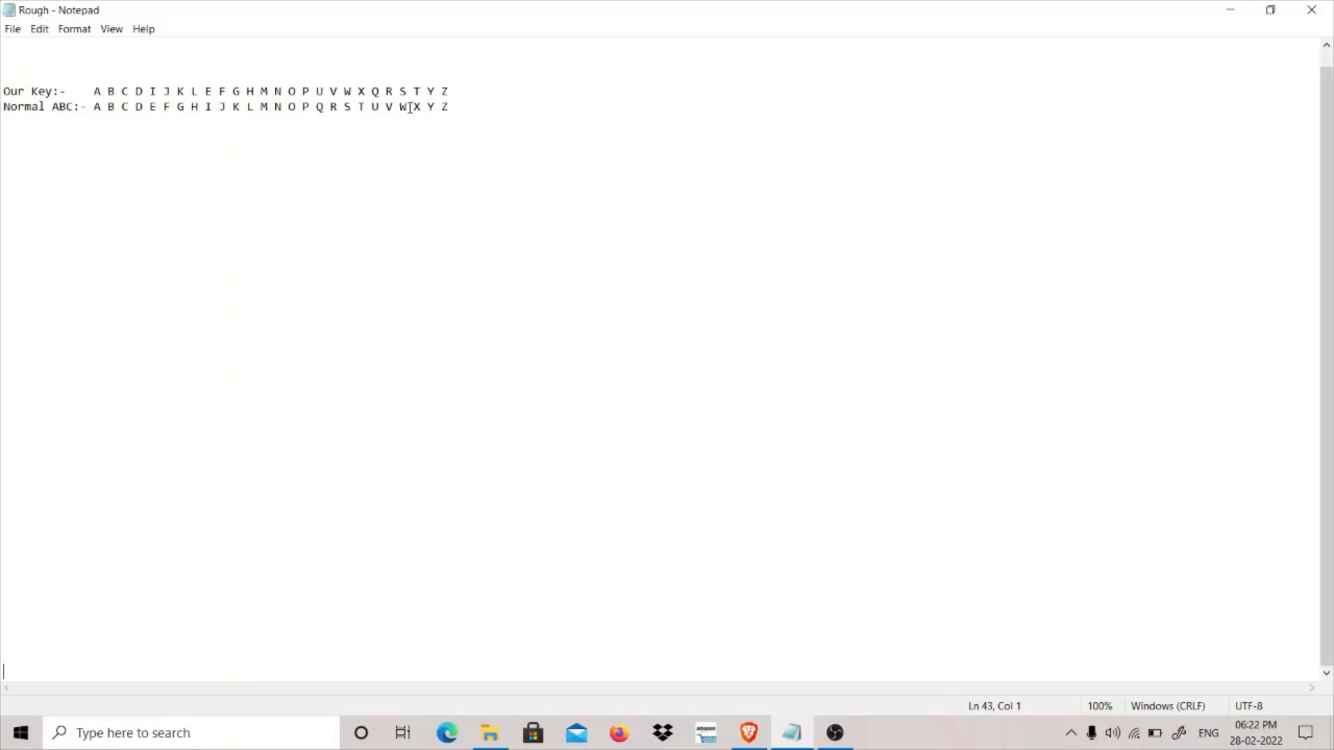
pyautogui.click(748, 733)
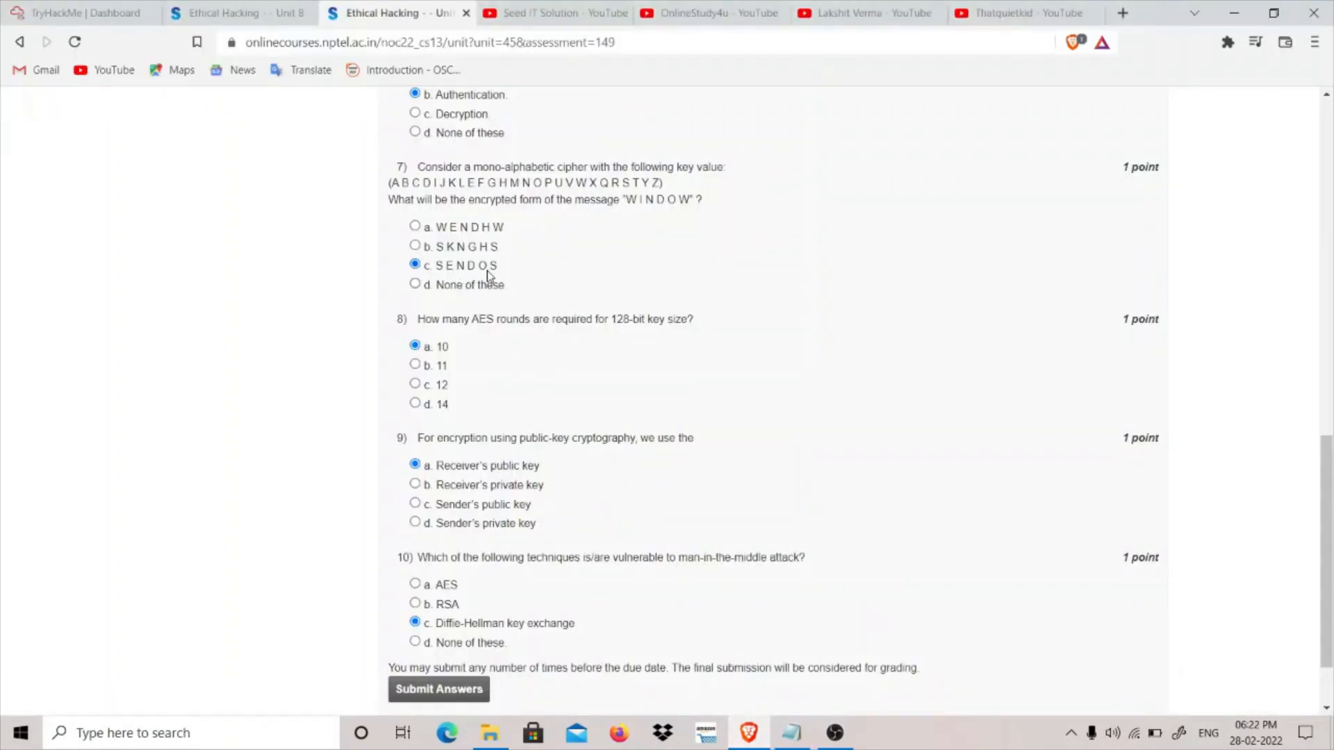
# Step: Reread the selected answers for questions 8–10, stopping at the Submit Answers button
pyautogui.scroll(-3)
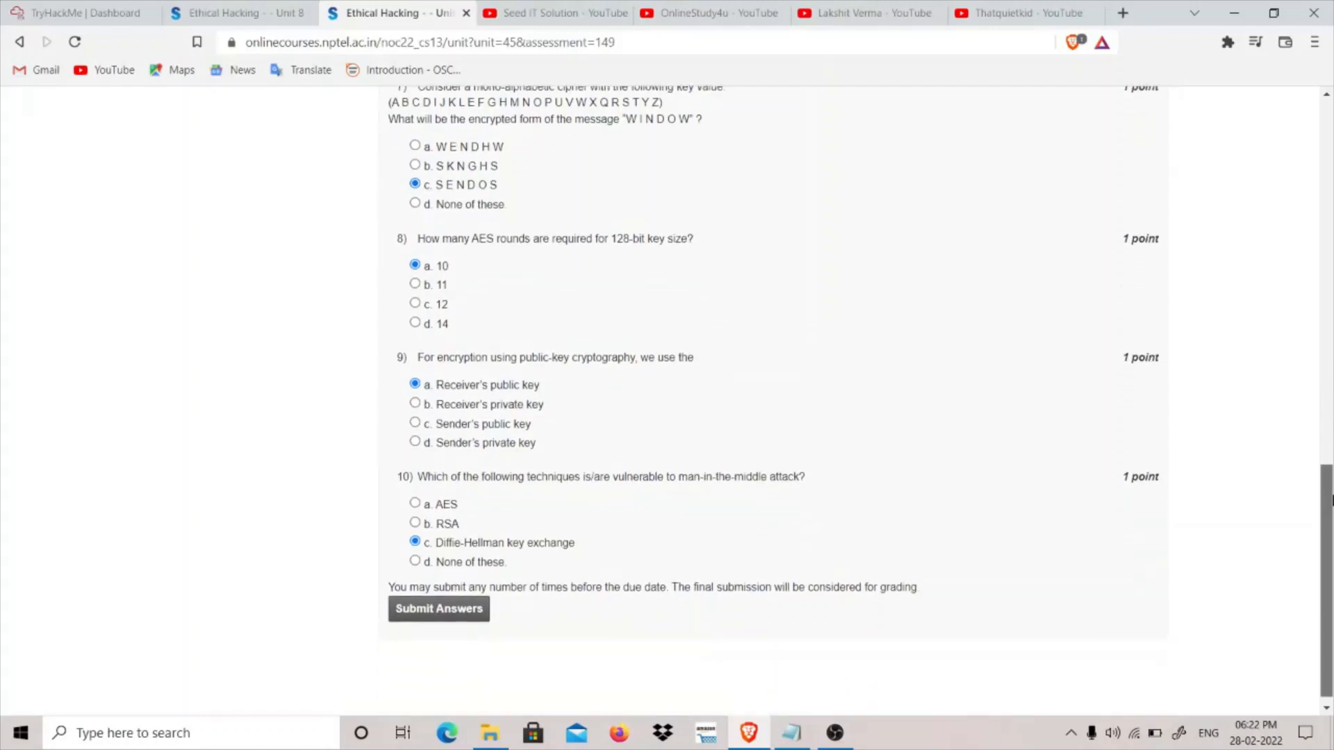
pyautogui.scroll(-3)
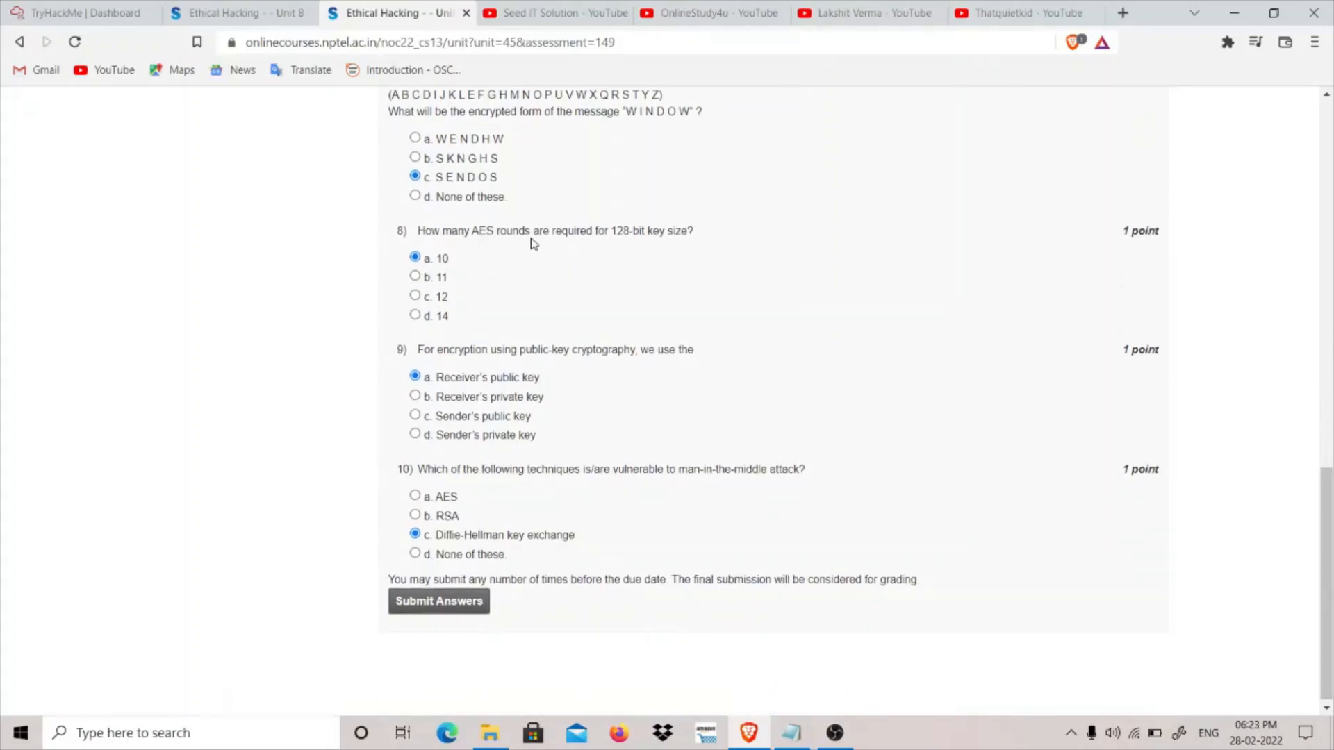
pyautogui.moveTo(653, 244)
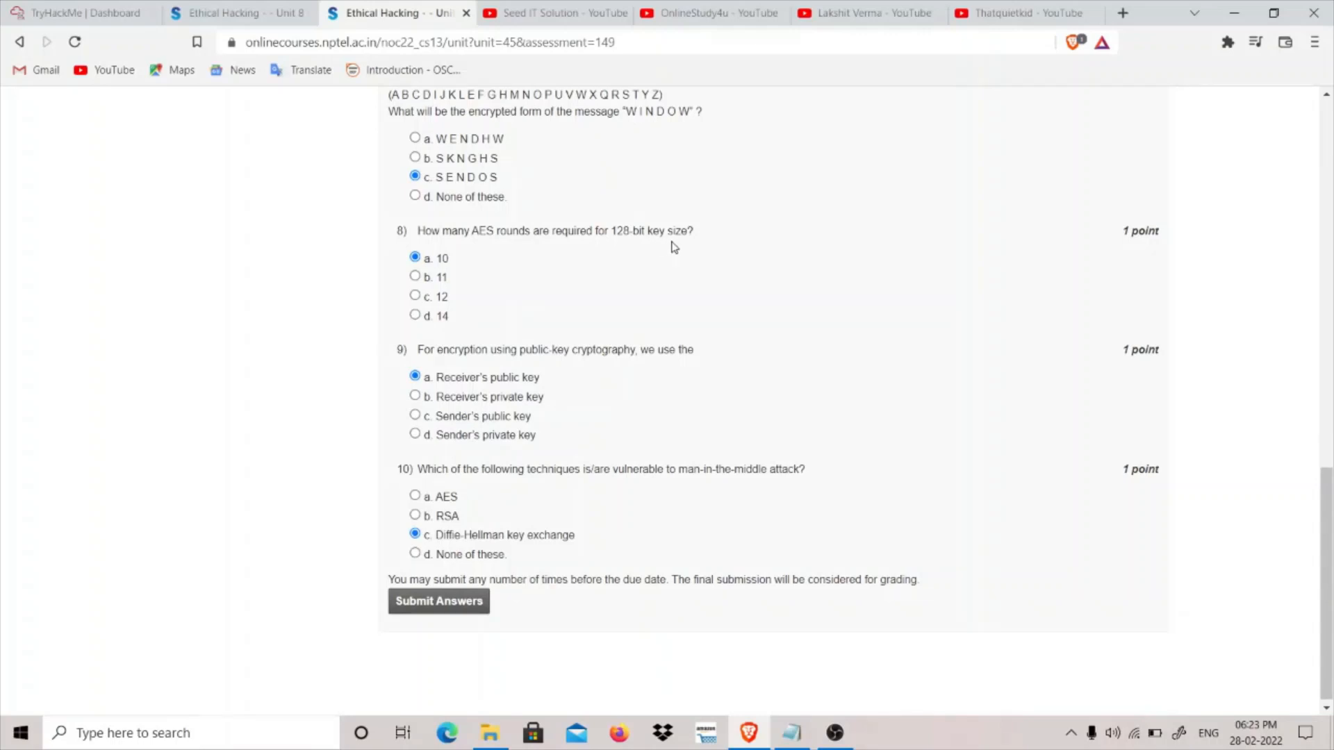
pyautogui.moveTo(621, 246)
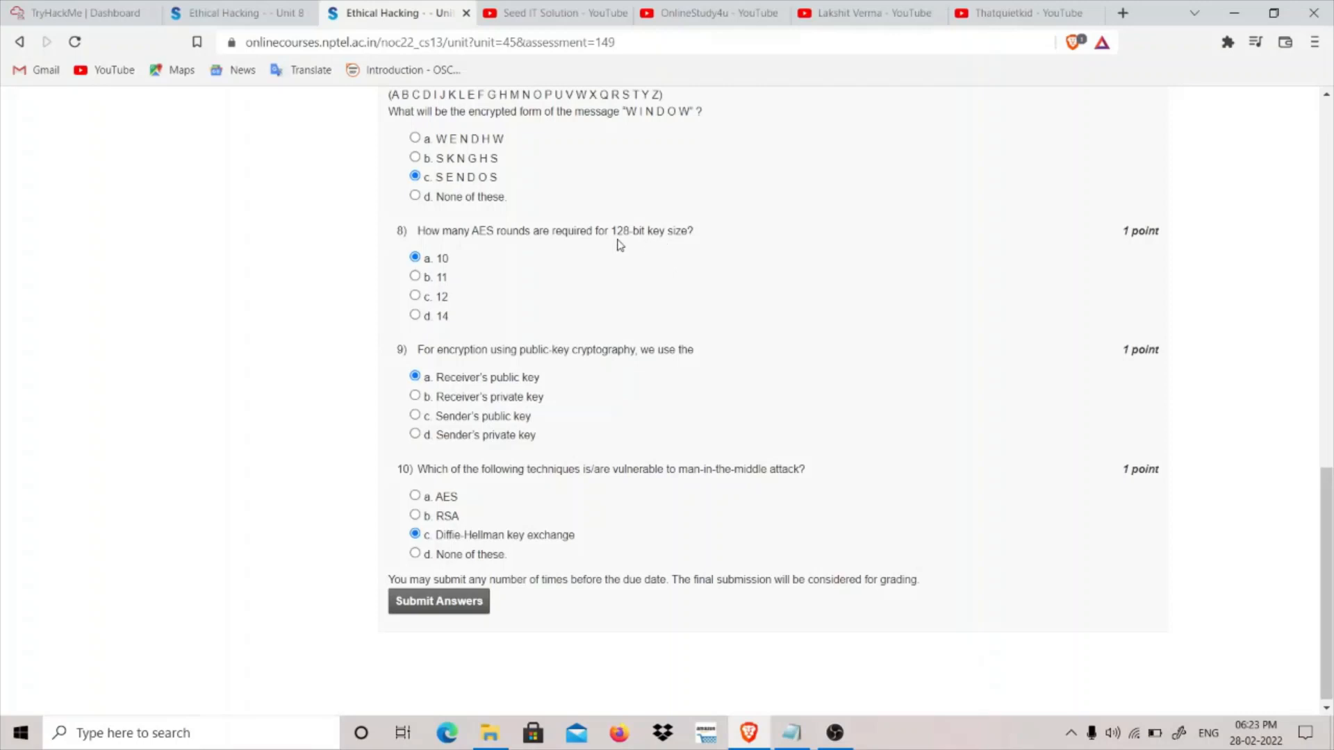
pyautogui.moveTo(675, 245)
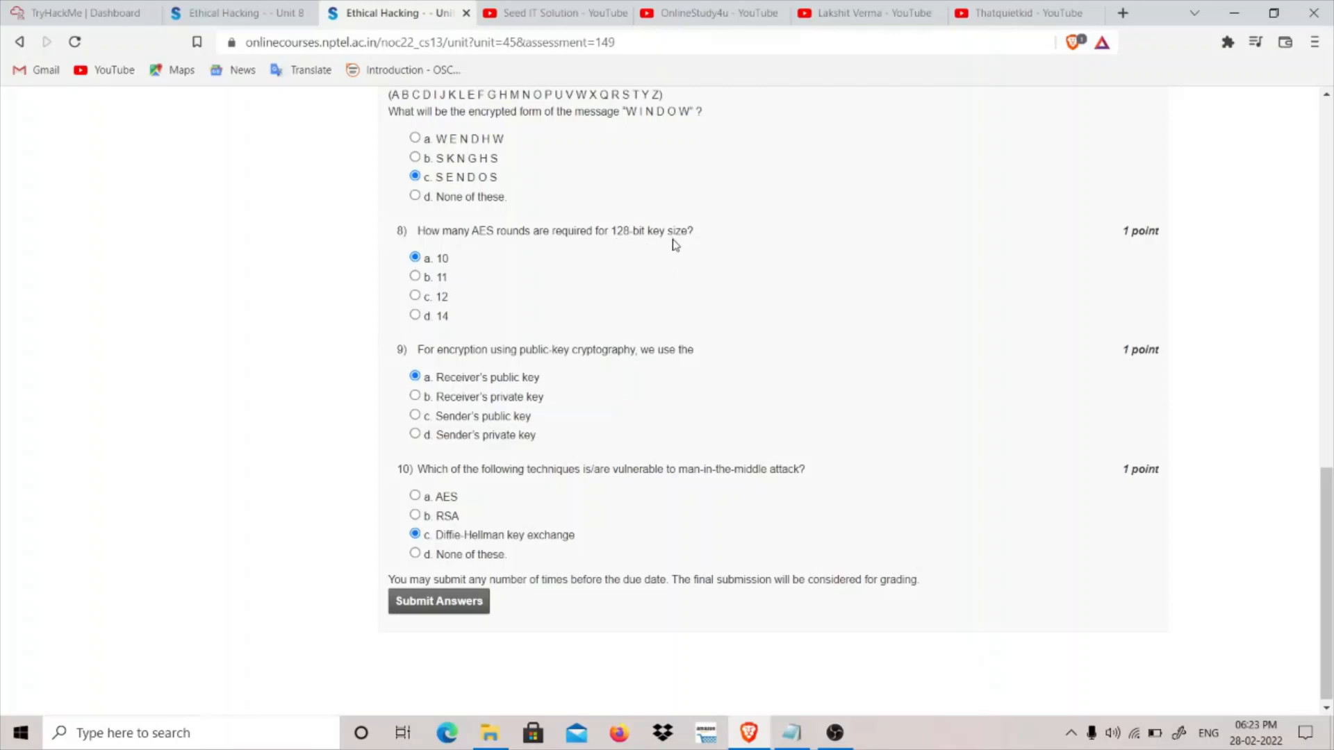
pyautogui.moveTo(621, 248)
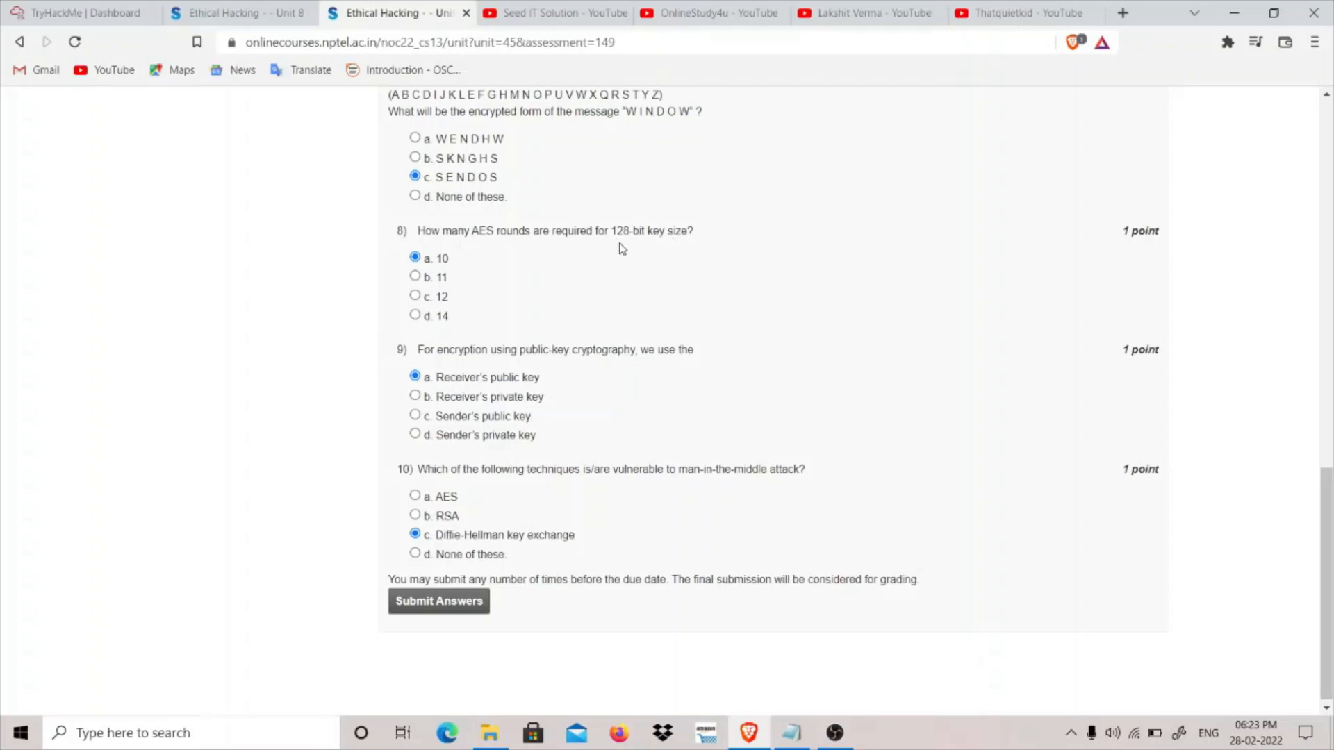
pyautogui.moveTo(634, 246)
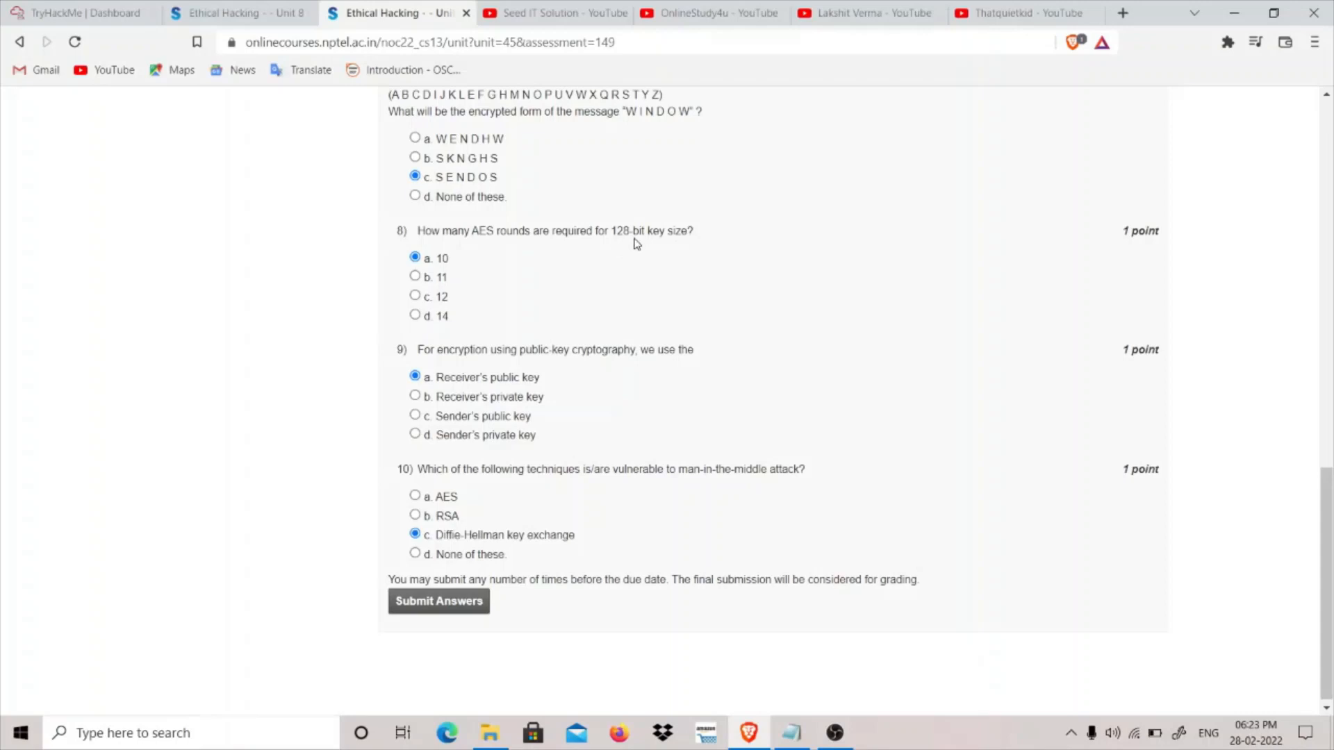
pyautogui.moveTo(641, 365)
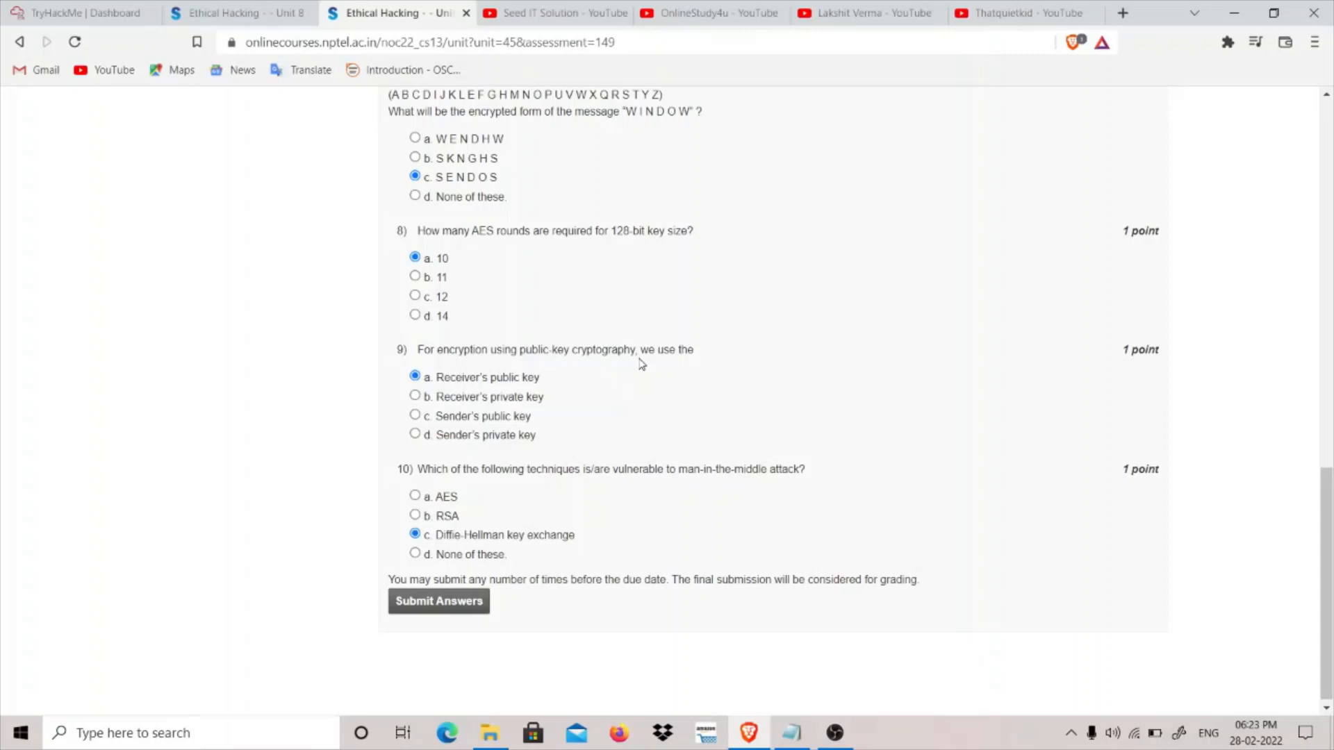
pyautogui.moveTo(568, 375)
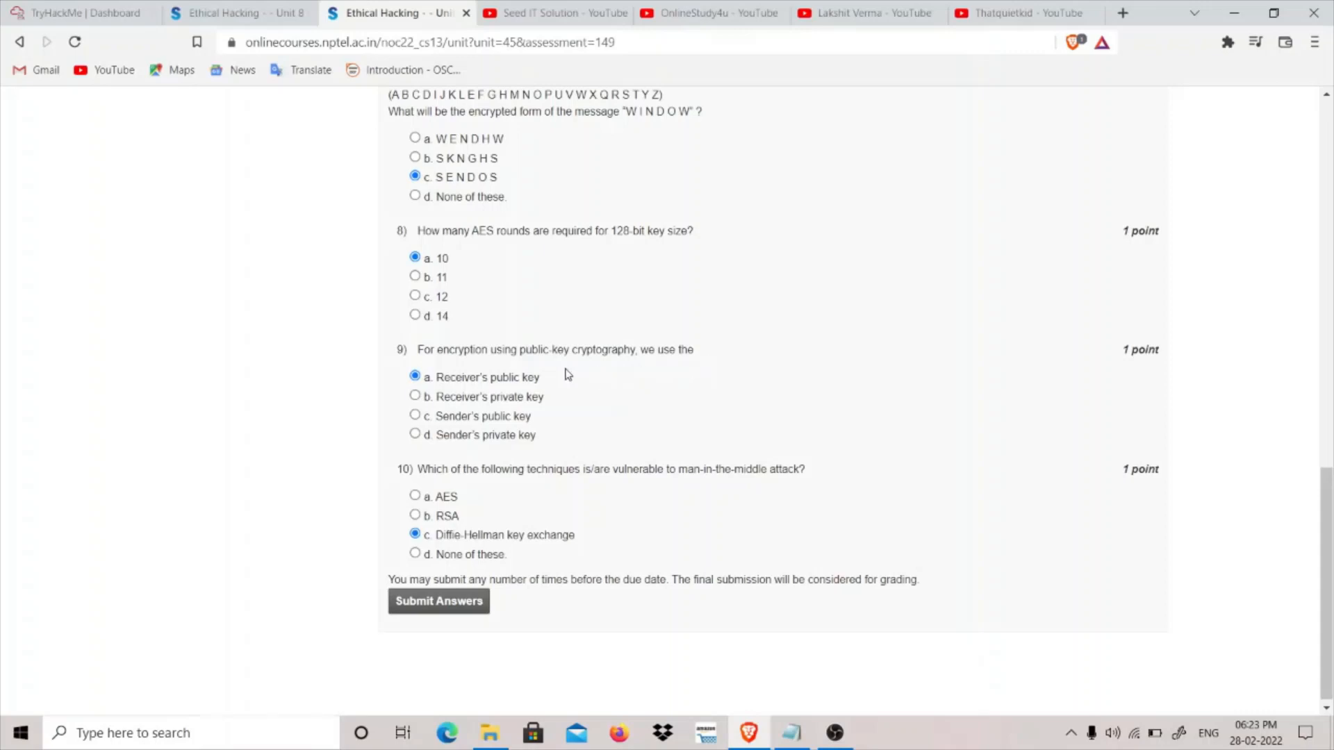
pyautogui.scroll(-3)
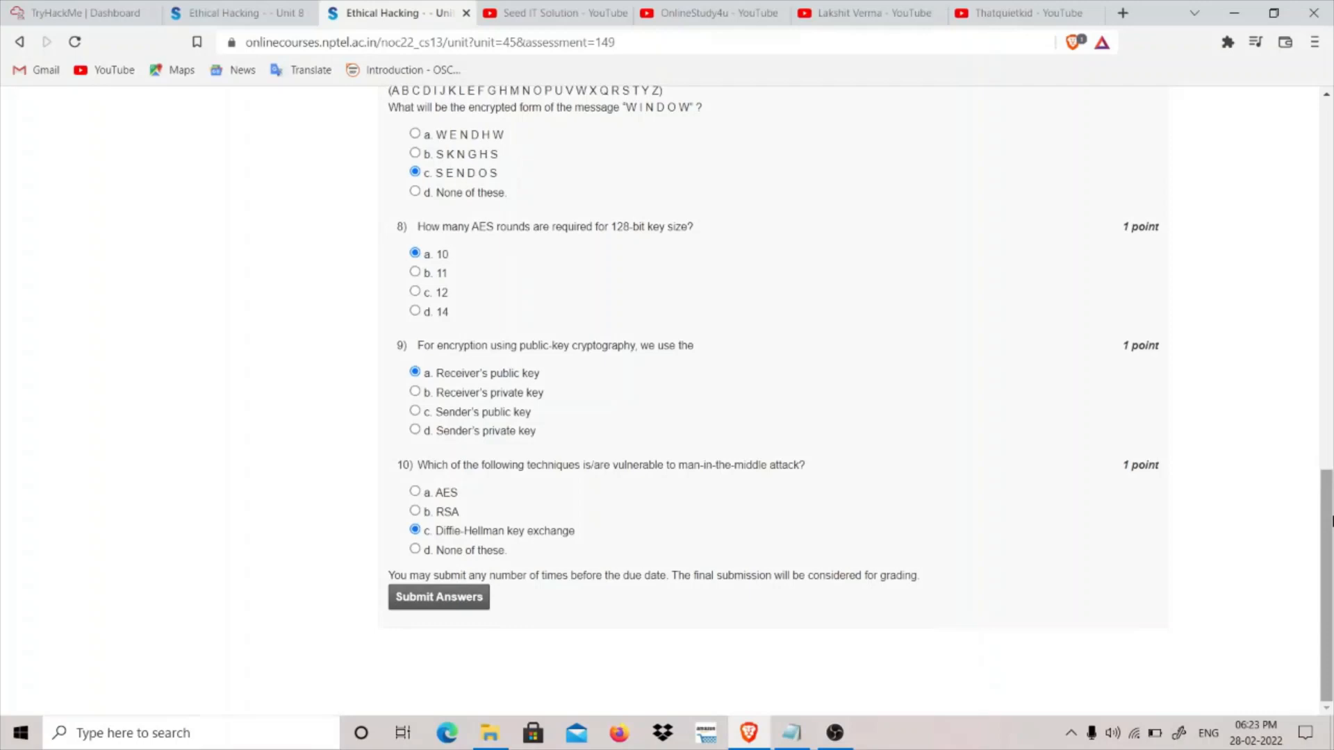
pyautogui.moveTo(514, 477)
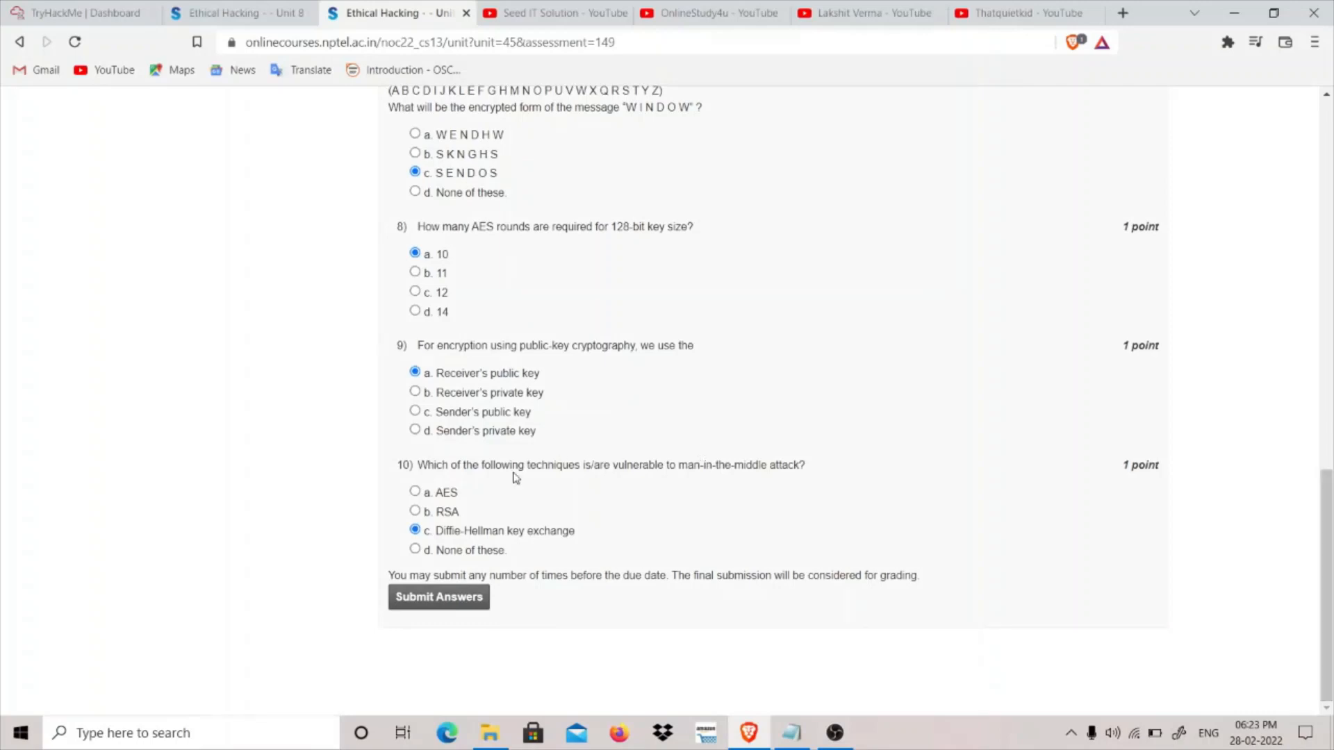
pyautogui.moveTo(624, 481)
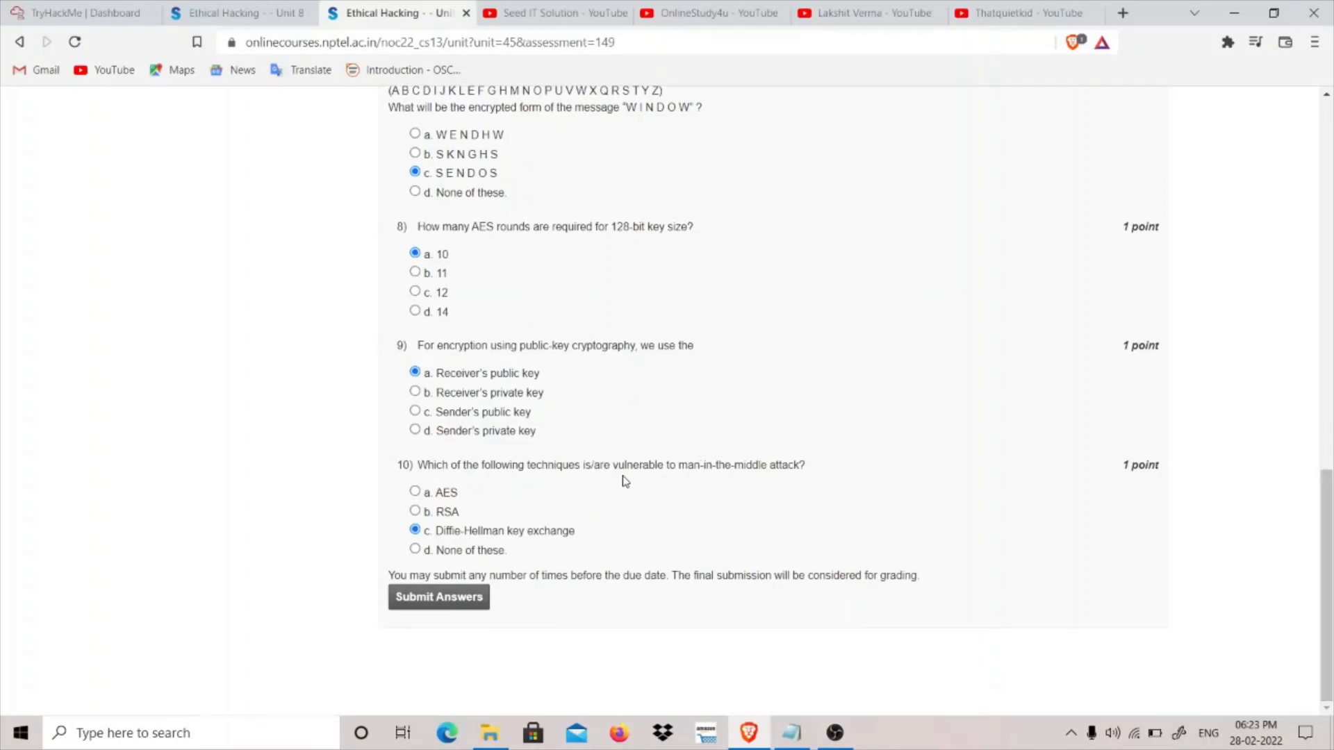
pyautogui.moveTo(808, 474)
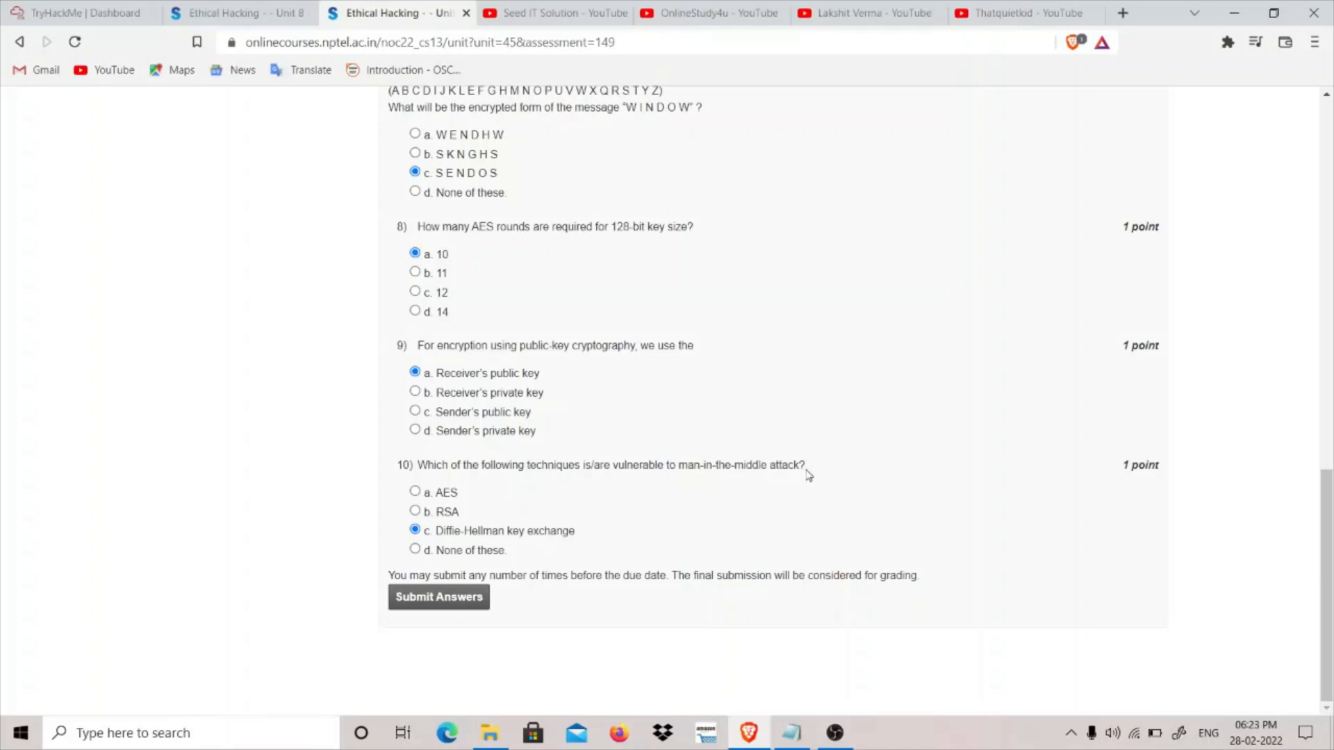
pyautogui.moveTo(555, 543)
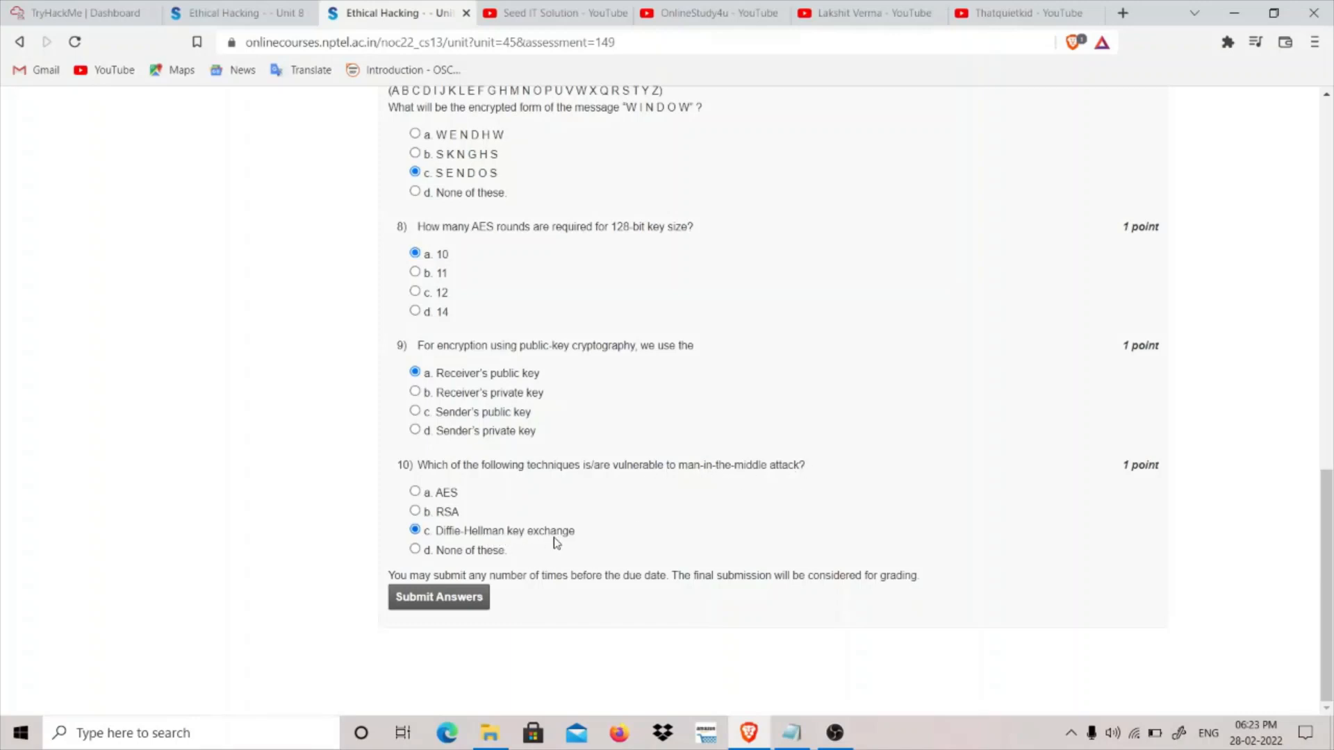